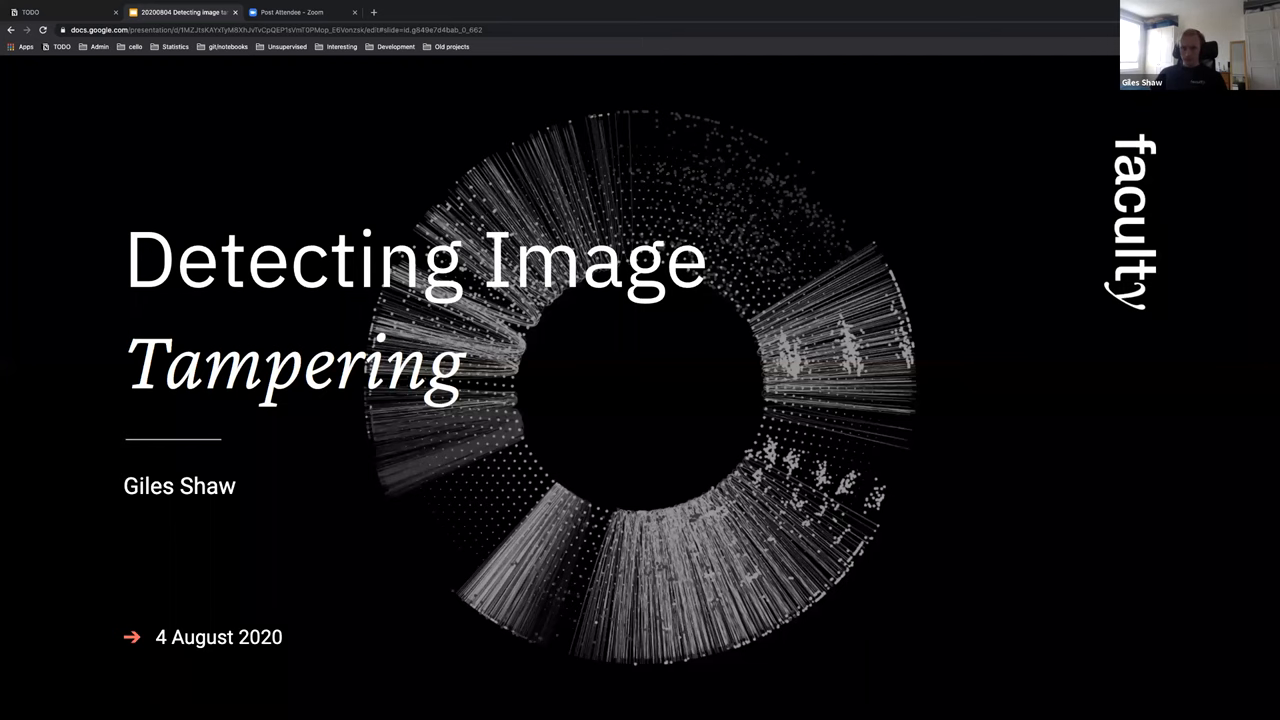
Step: Advance from the title slide to slide 2, Faculty's mission to make AI real
{"action": "key", "text": "right"}
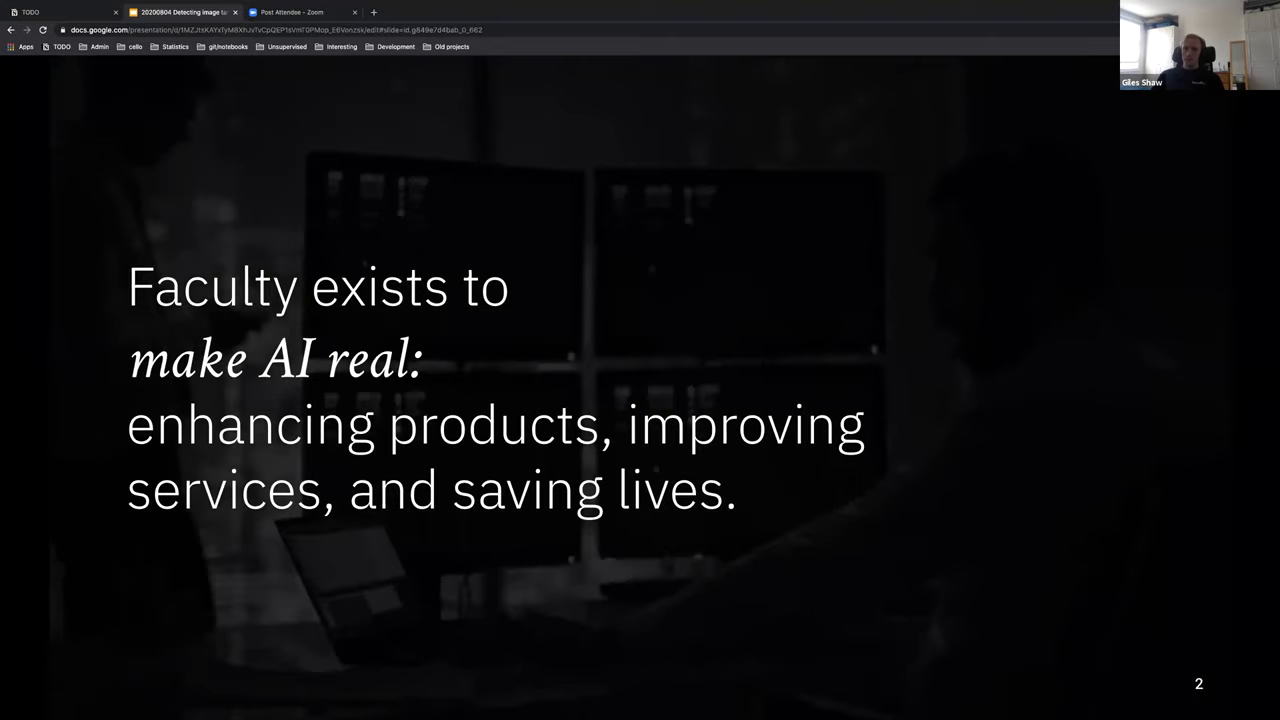
Step: Advance to slide 4, the Agenda listing five sections from introduction to Q&A
{"action": "key", "text": "Right"}
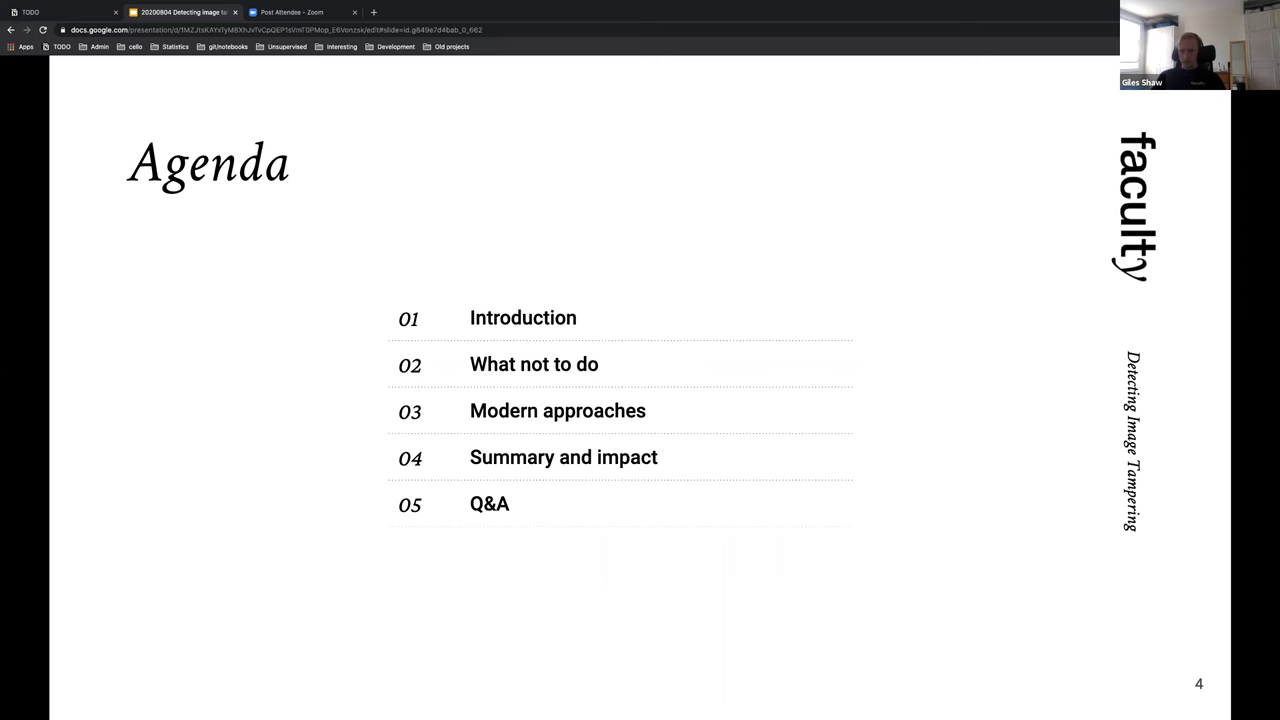
Step: Advance to slide 6, the definition of a tampered image
{"action": "key", "text": "Right"}
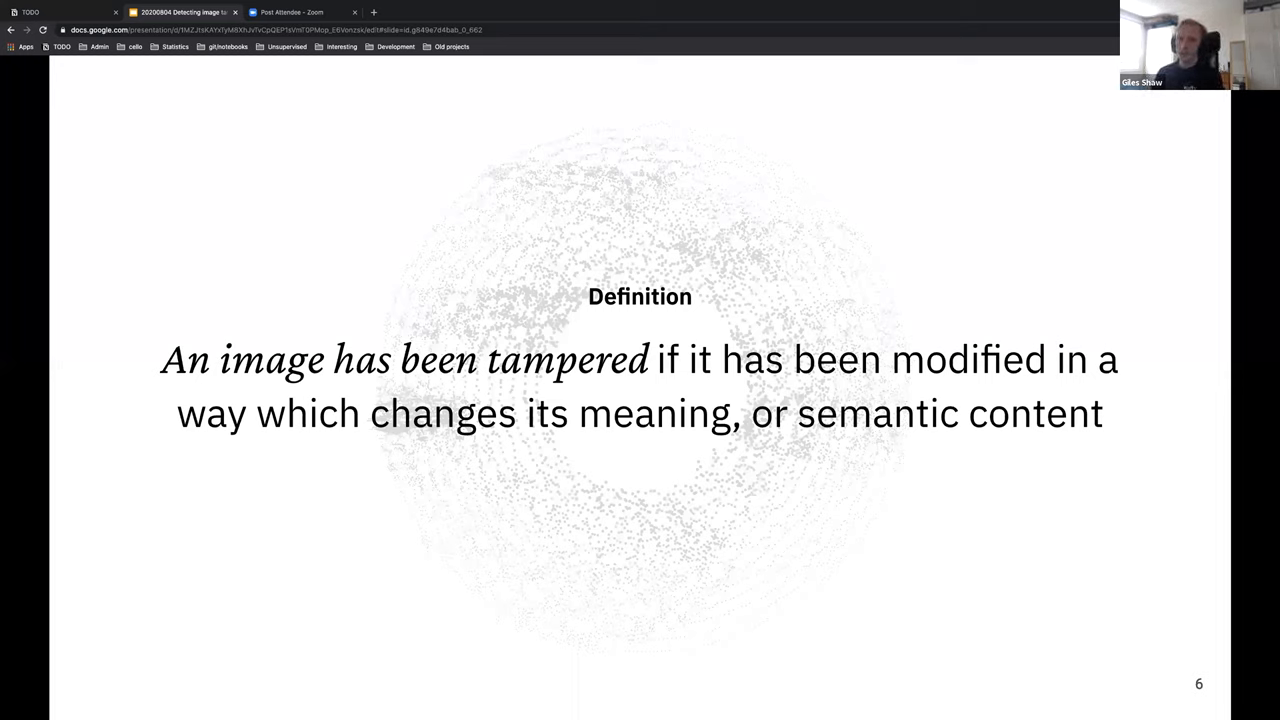
Step: Advance to slide 7, the side-by-side historical photos with one figure removed
{"action": "key", "text": "Right"}
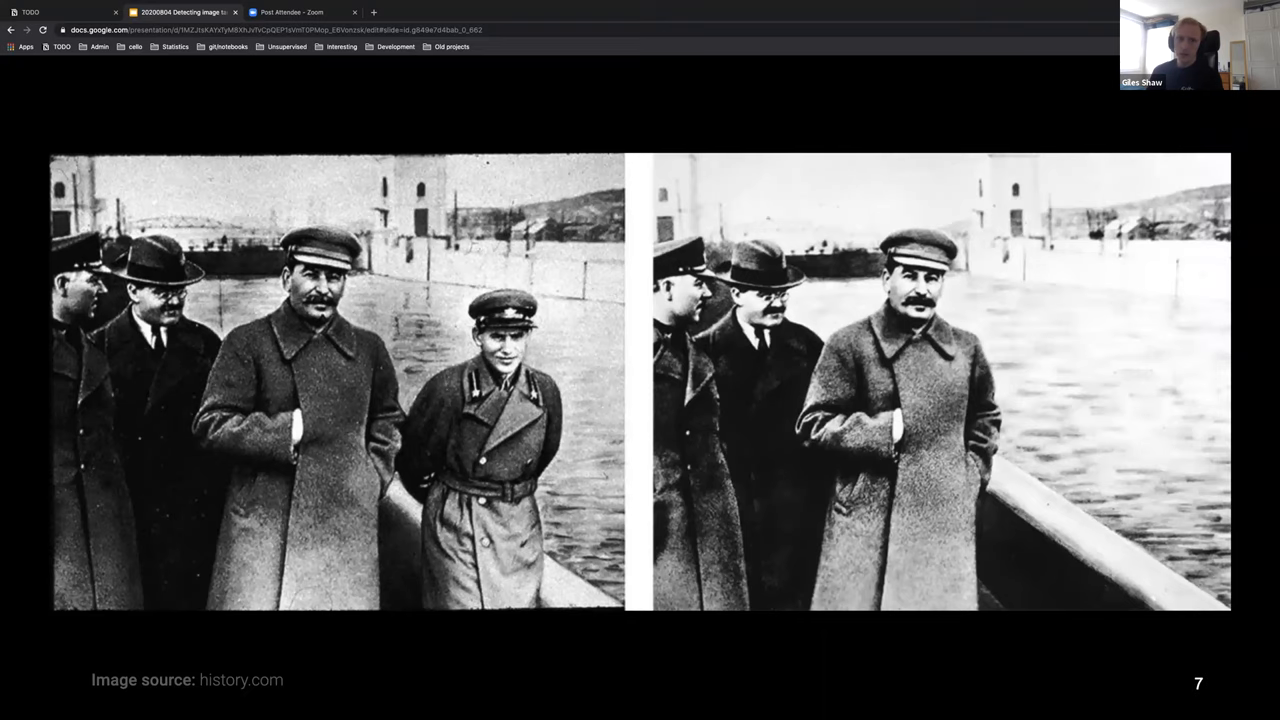
Step: Advance three slides to slide 11, the original versus doctored STOP BEING POOR photo
{"action": "key", "text": "Right"}
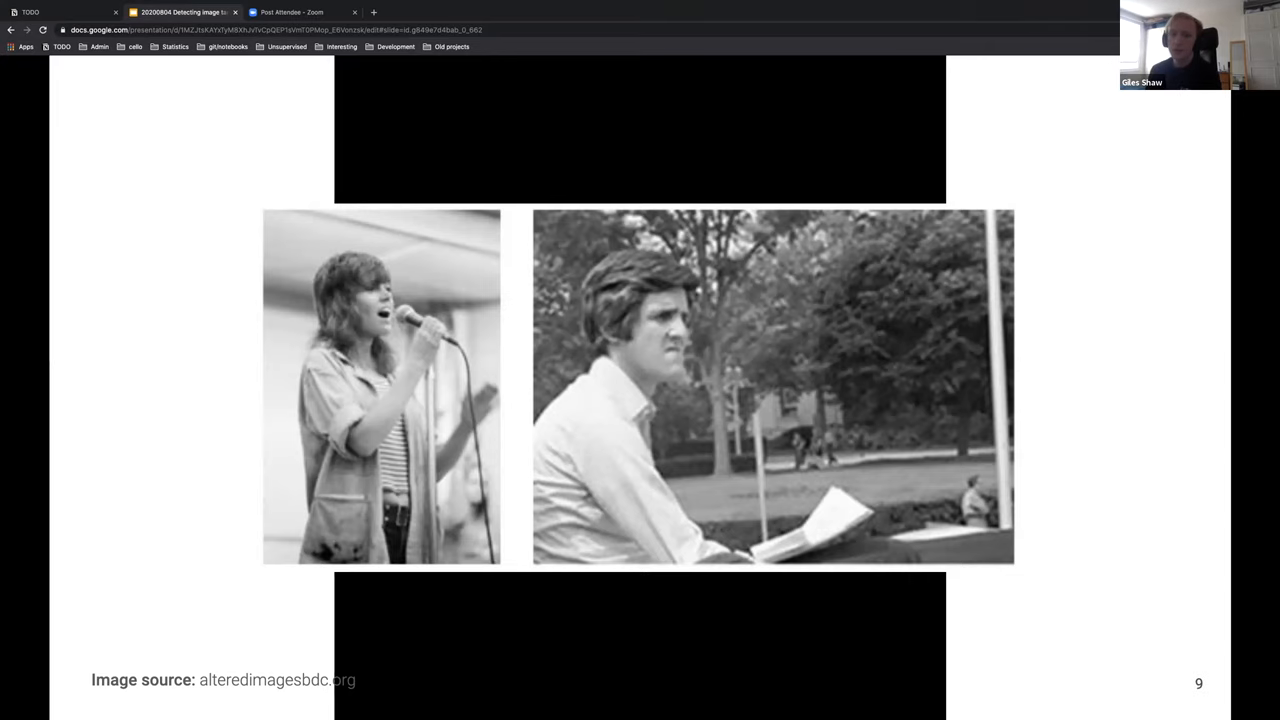
{"action": "key", "text": "Right"}
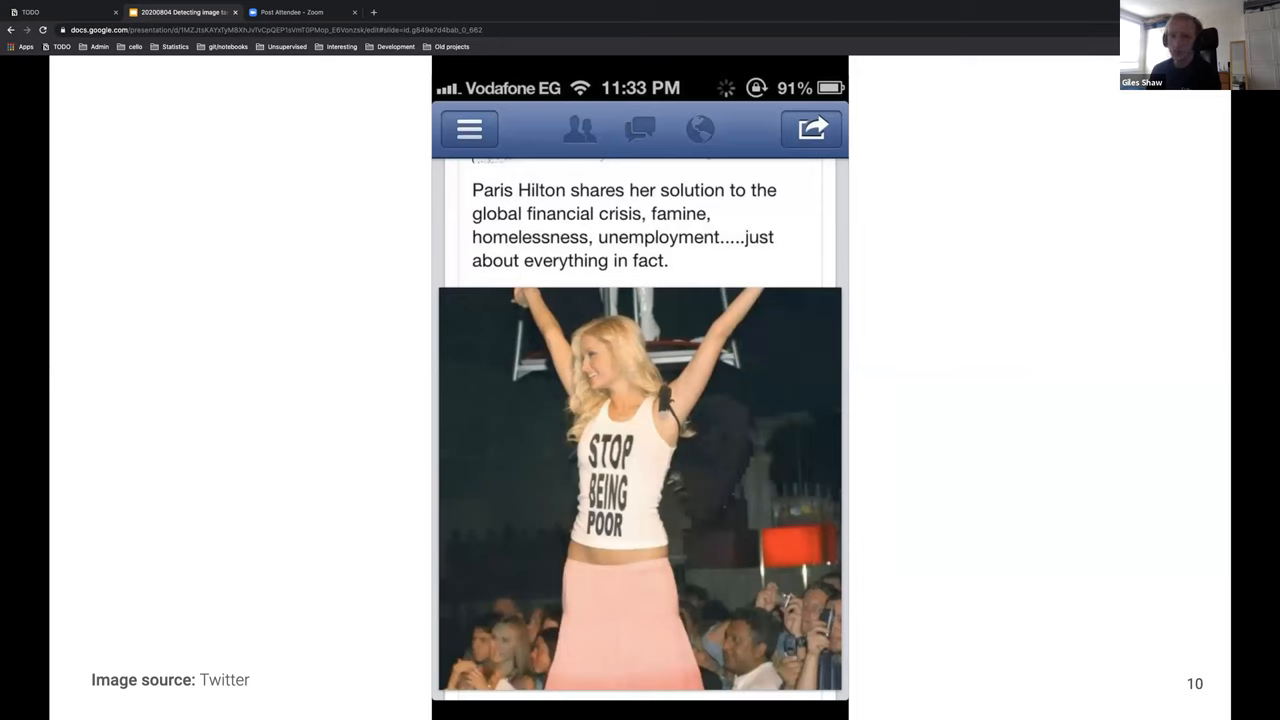
{"action": "key", "text": "Right"}
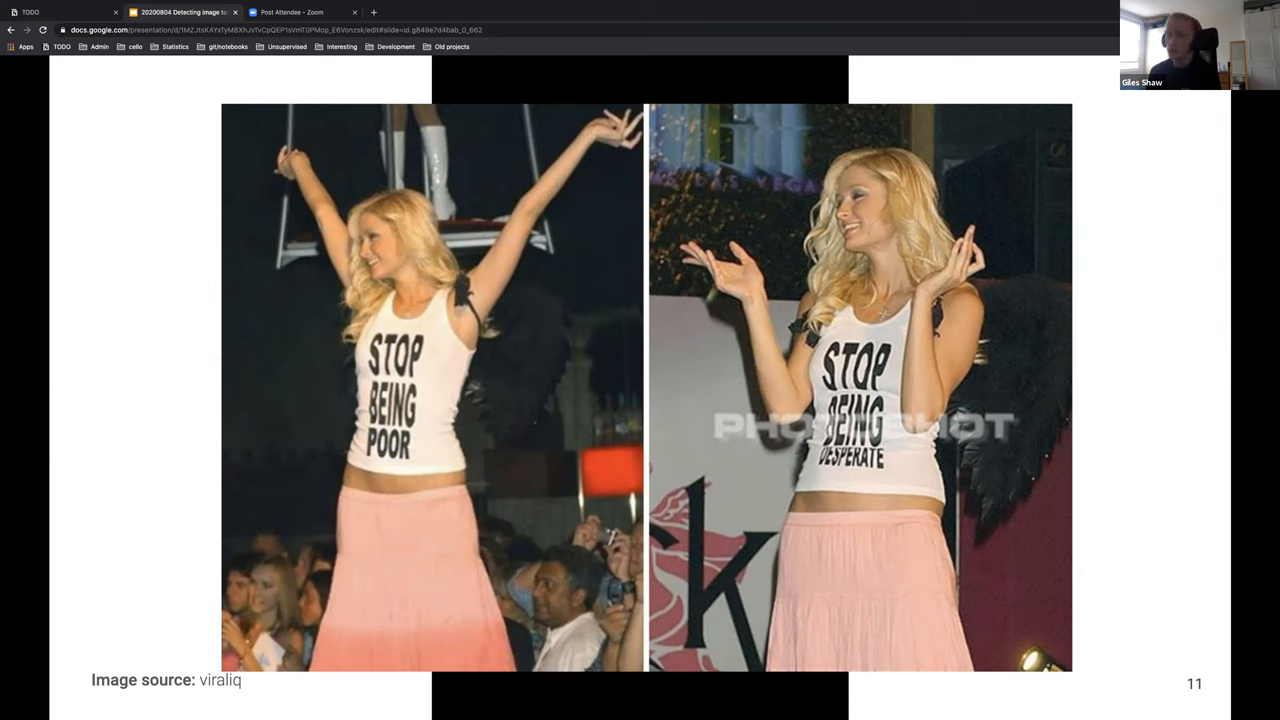
Step: Advance to slide 14, the tweet about shredding The Constitution
{"action": "key", "text": "Right"}
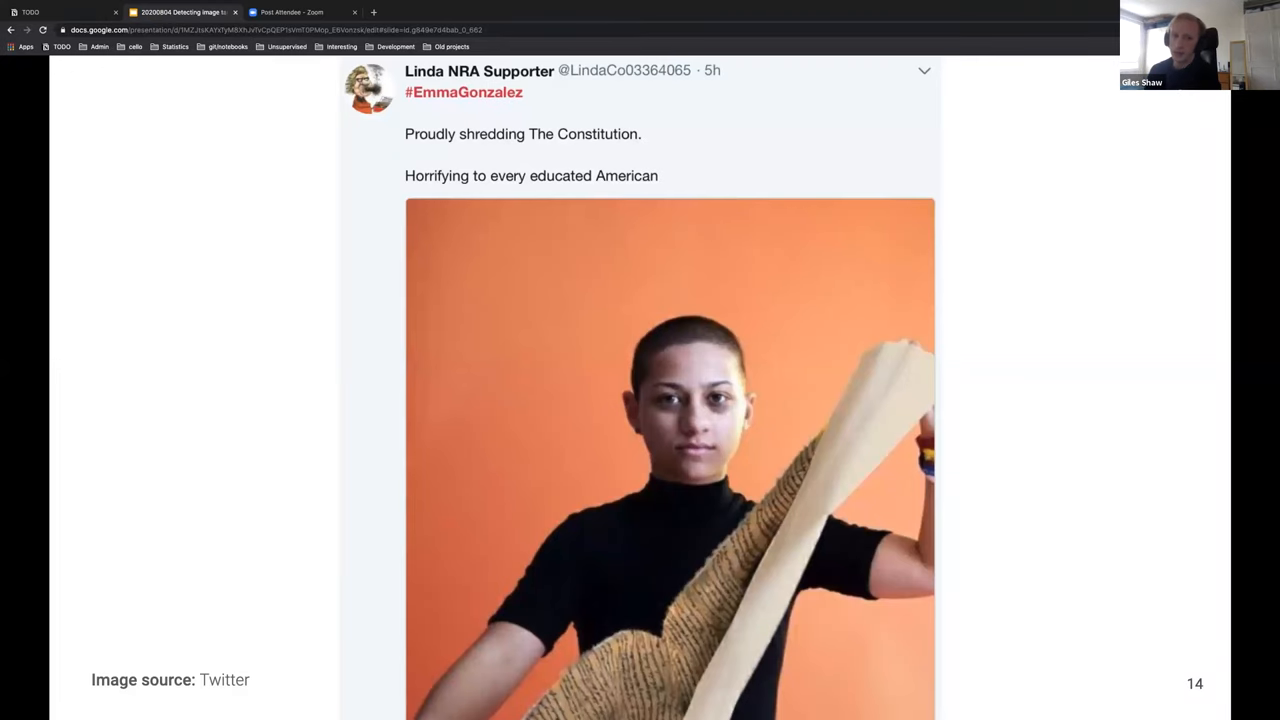
Step: Advance to slide 16, tampering isn't new but its risk is increasing
{"action": "key", "text": "Right"}
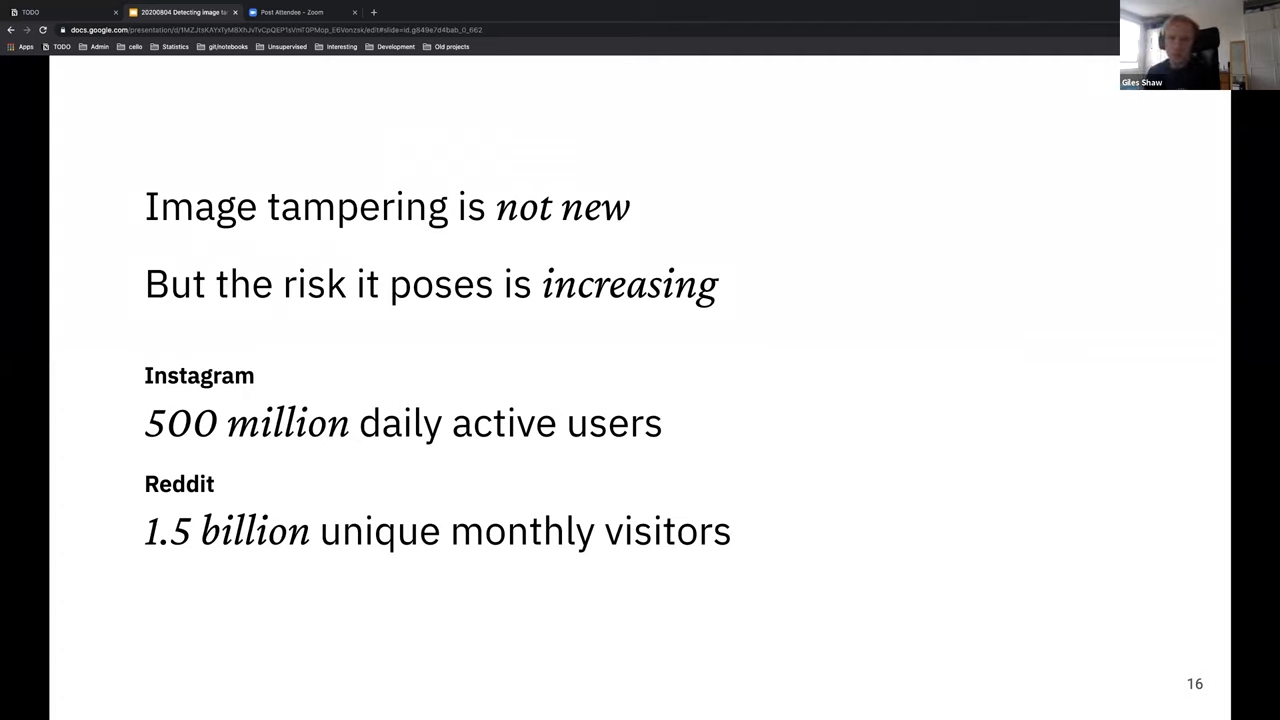
Step: Advance through varied tampering ways and the Fonda splicing example to the inpainting slide
{"action": "key", "text": "right"}
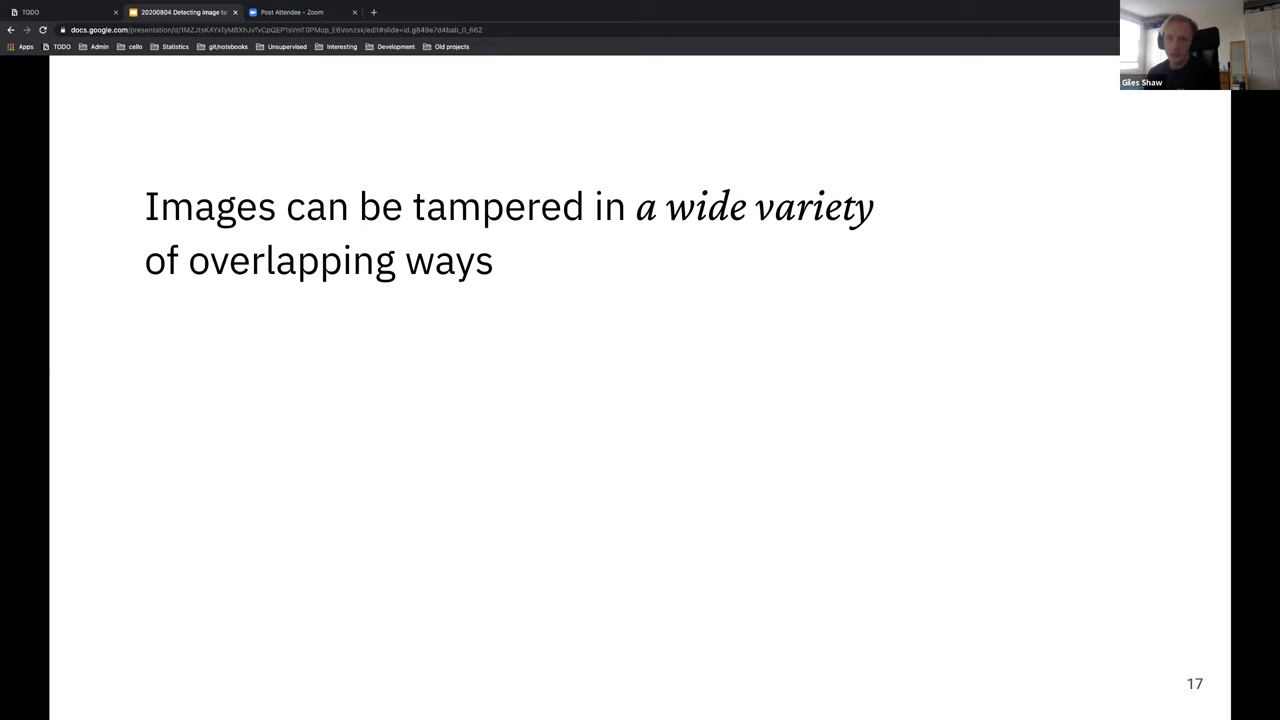
{"action": "key", "text": "Right"}
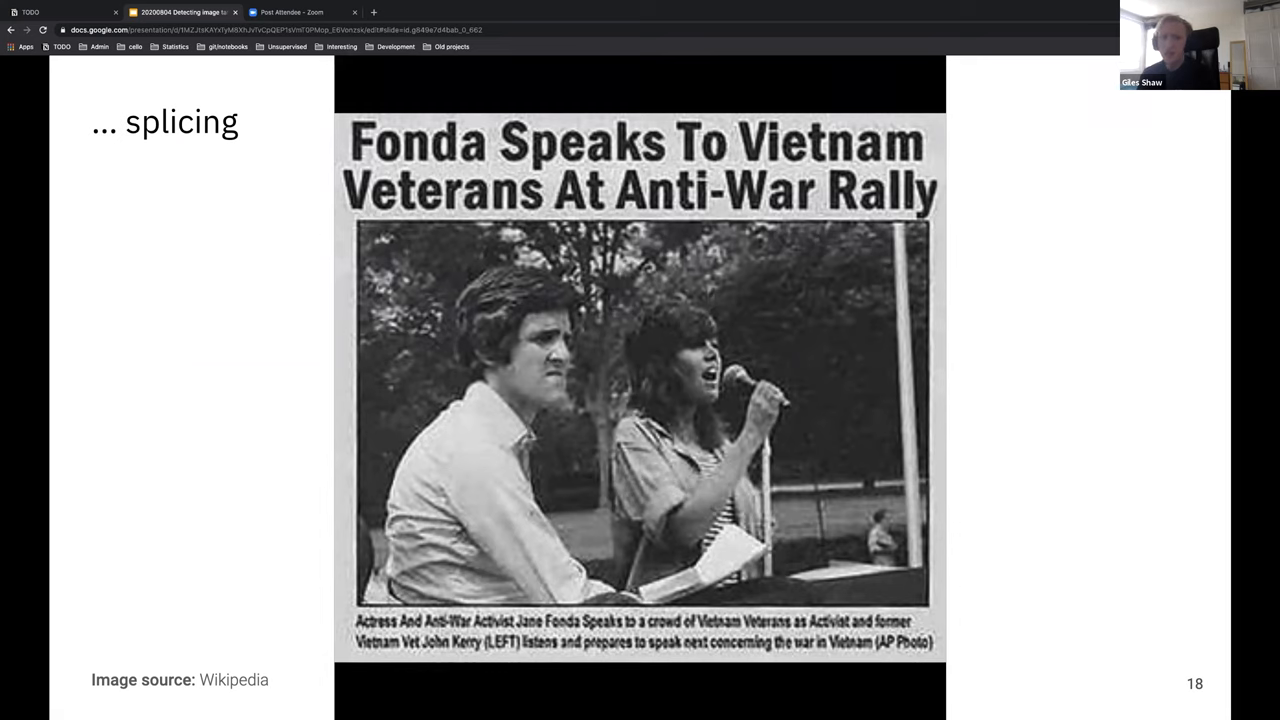
{"action": "key", "text": "Right"}
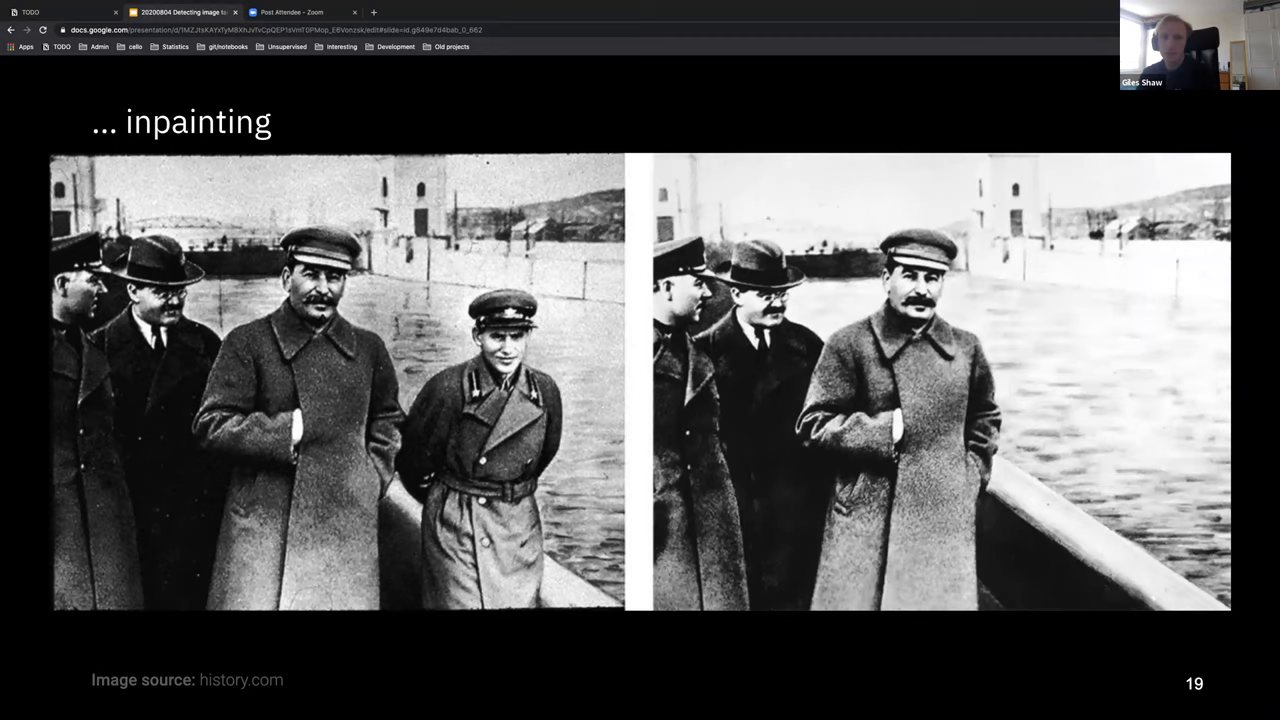
Step: Advance through the copy/move example to slide 21, the retouching example of a waving man
{"action": "key", "text": "Right"}
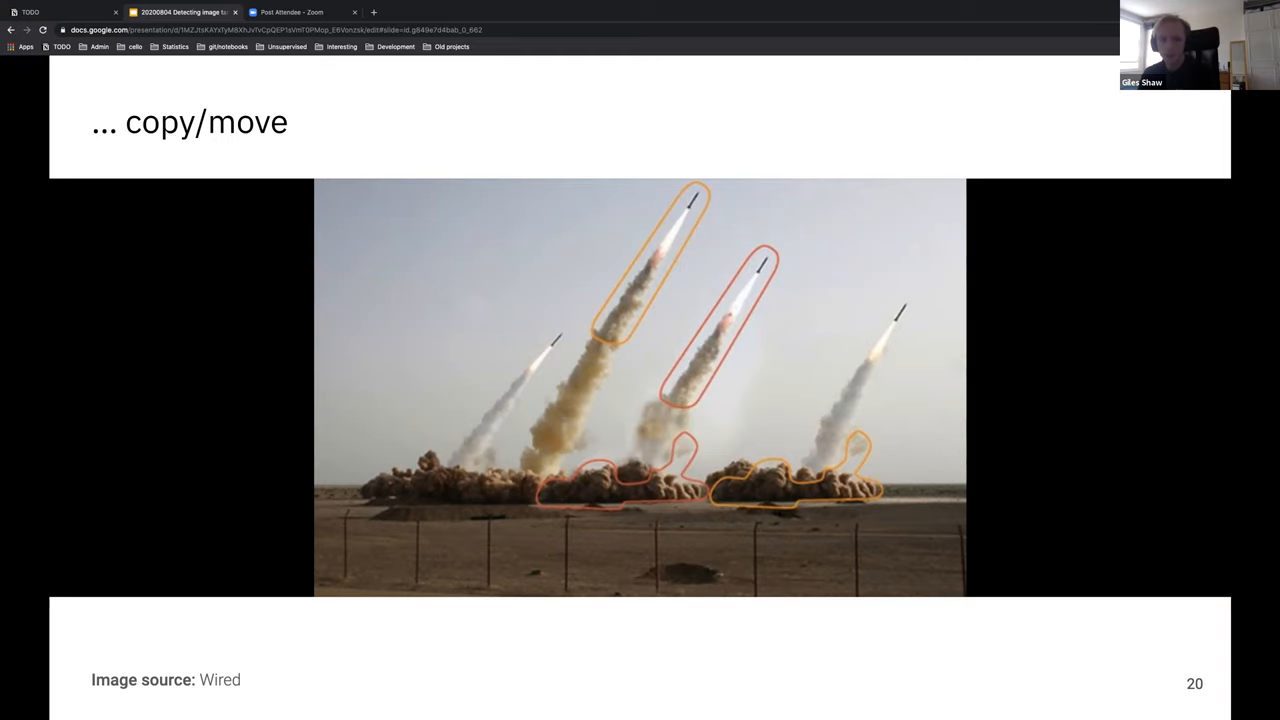
{"action": "key", "text": "Right"}
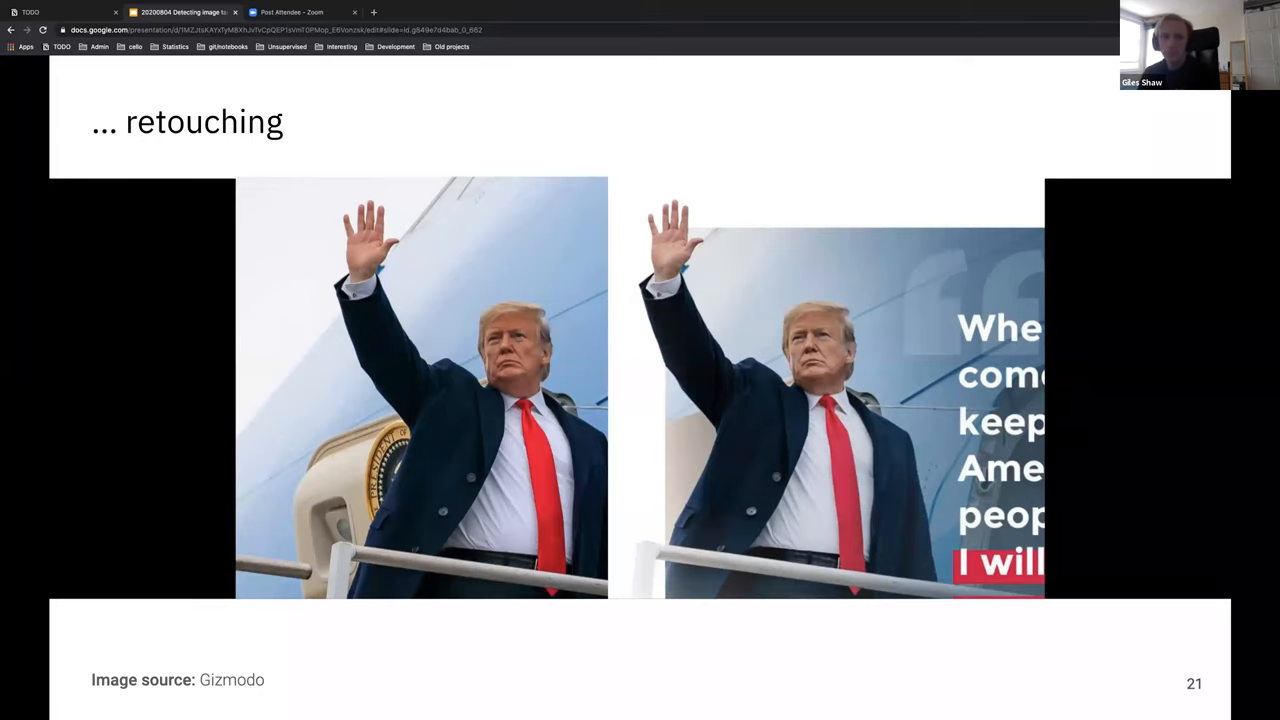
Step: Advance to slide 22, technique-specific detection tools being mostly of academic use
{"action": "key", "text": "Right"}
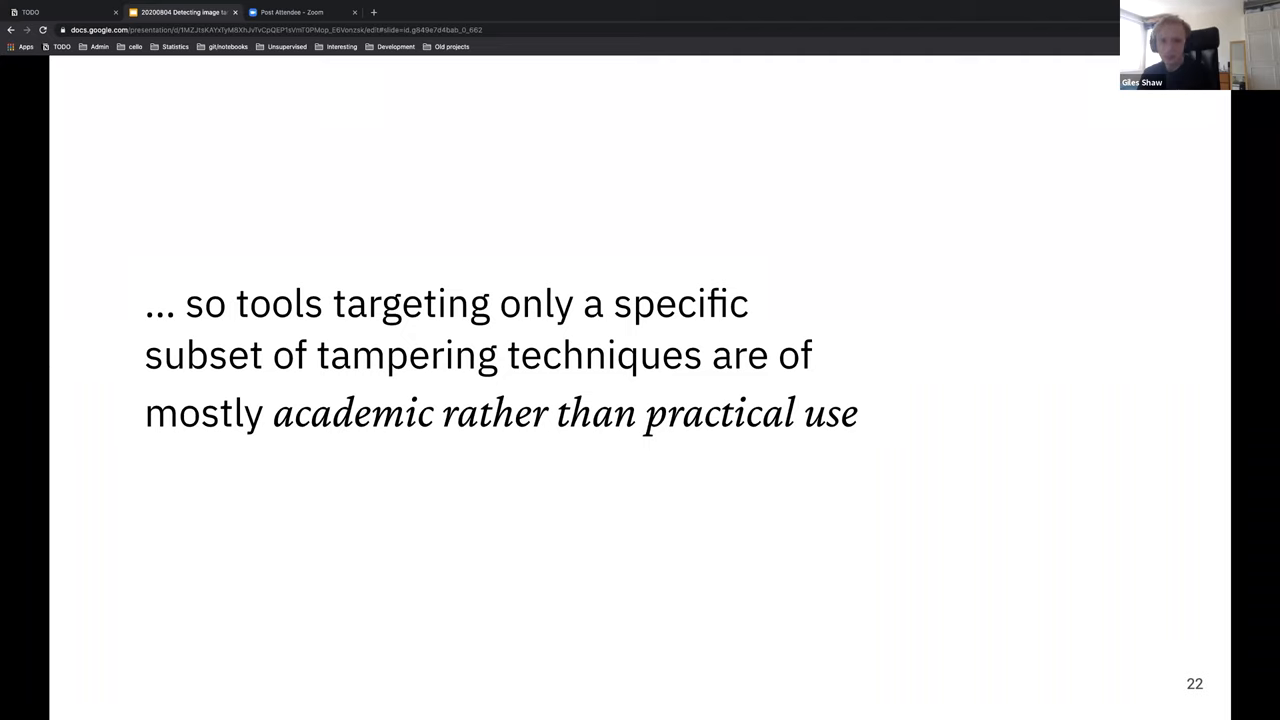
Step: Advance the talk to slide 25, the 'Don't trust your dataset' section title
{"action": "key", "text": "right"}
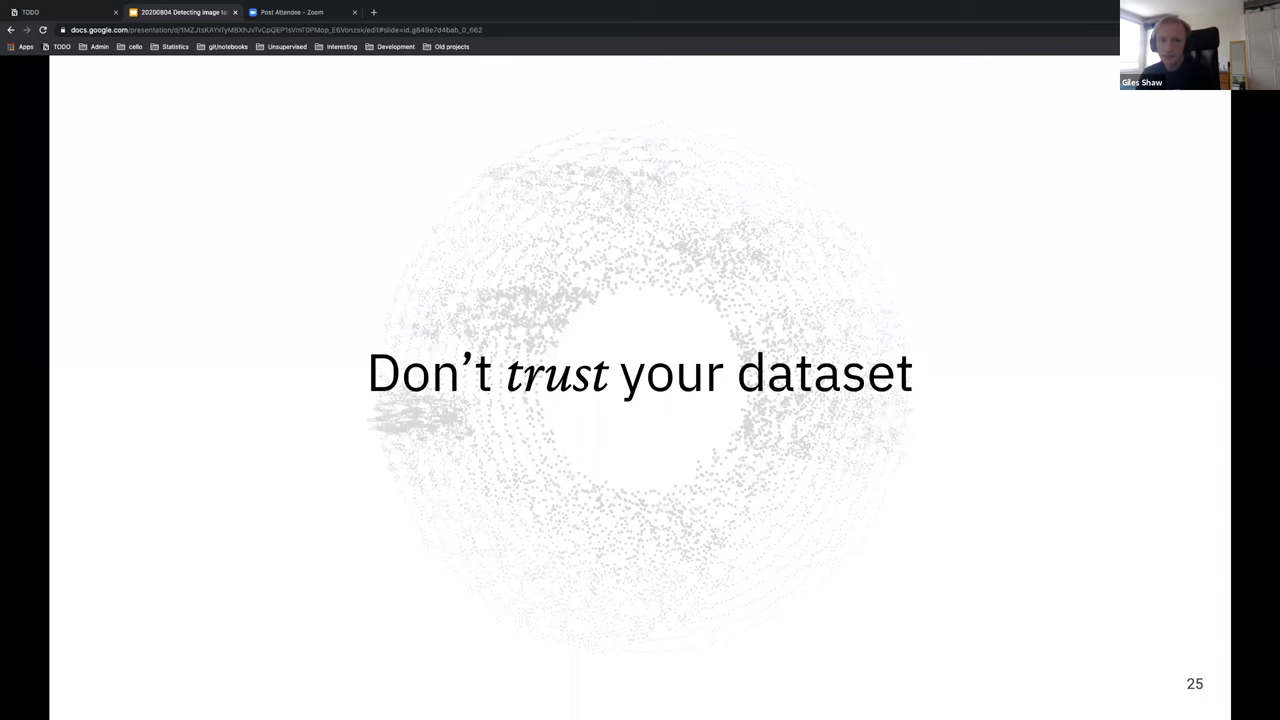
Step: Step through the dataset slides on the 7,000 authentic and 5,123 tampered images up to slide 30
{"action": "key", "text": "Right"}
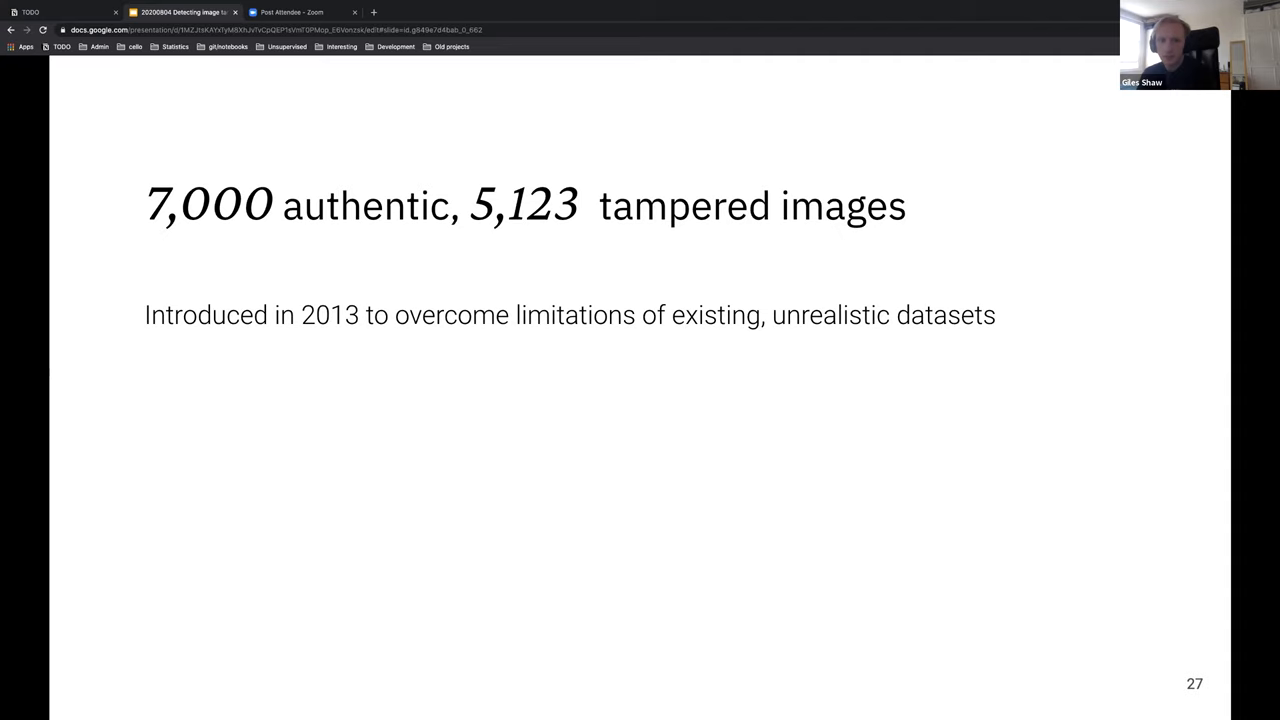
{"action": "key", "text": "Right"}
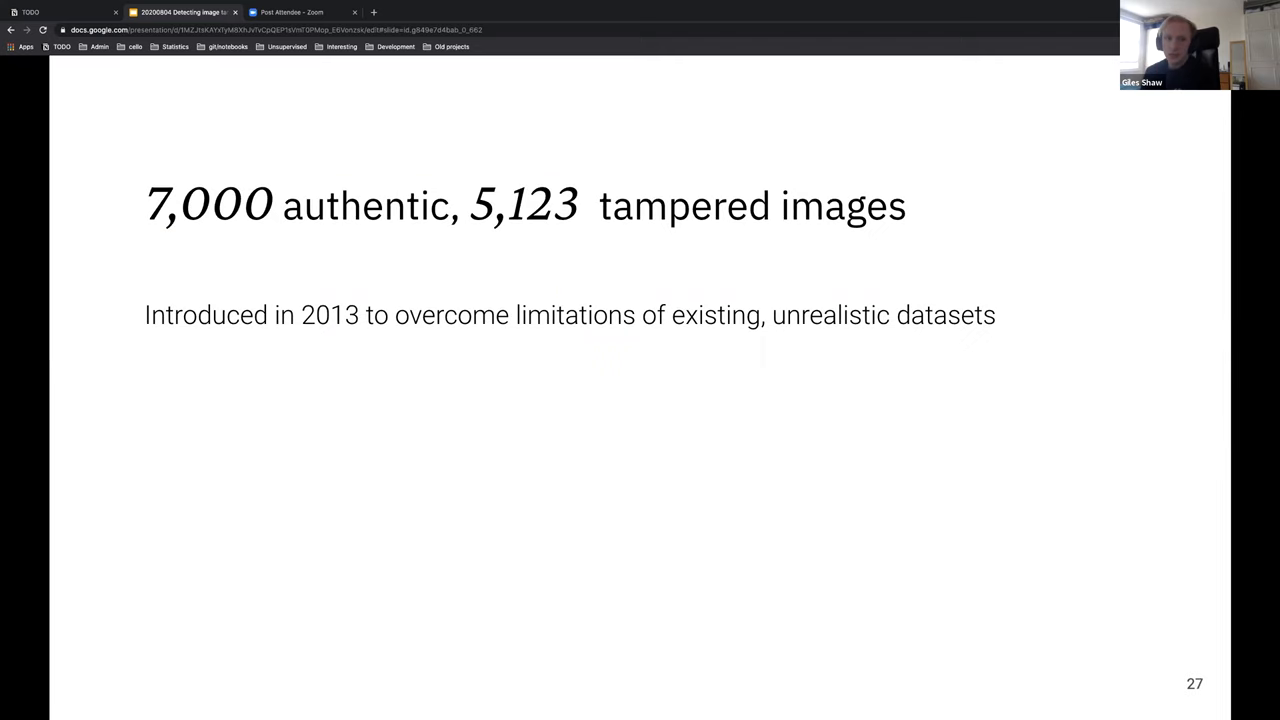
{"action": "key", "text": "Right"}
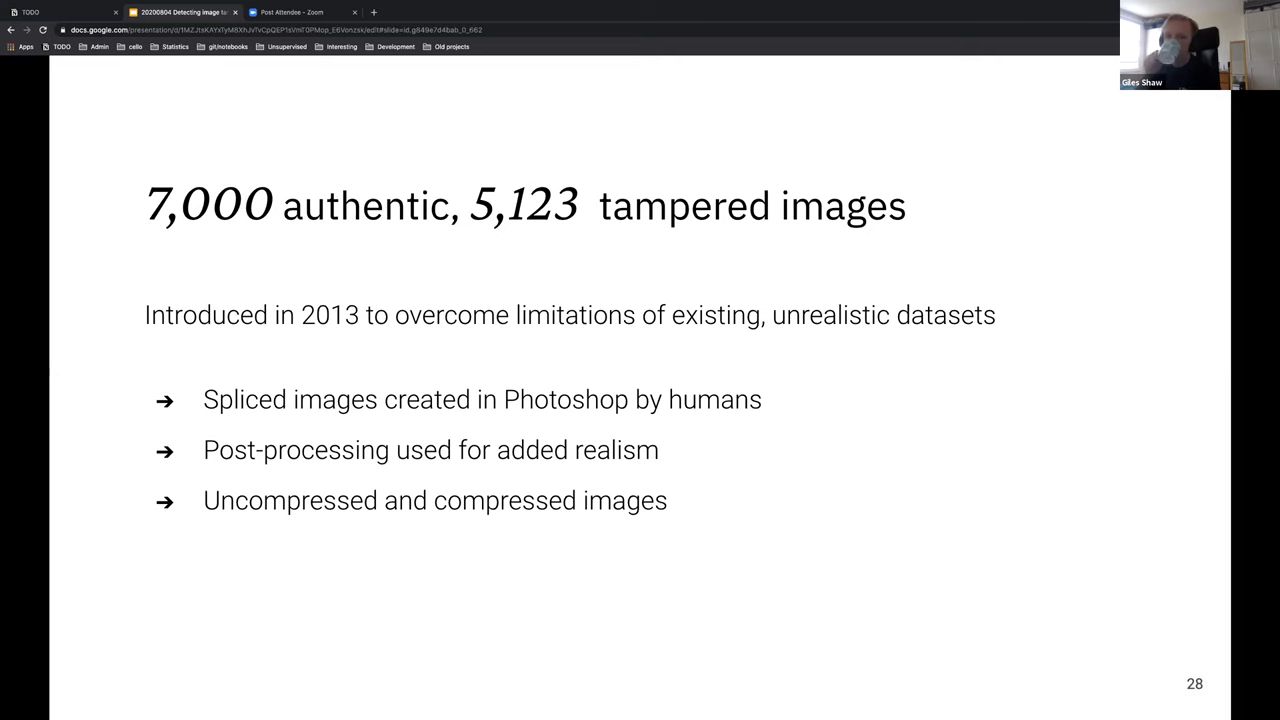
{"action": "key", "text": "Right"}
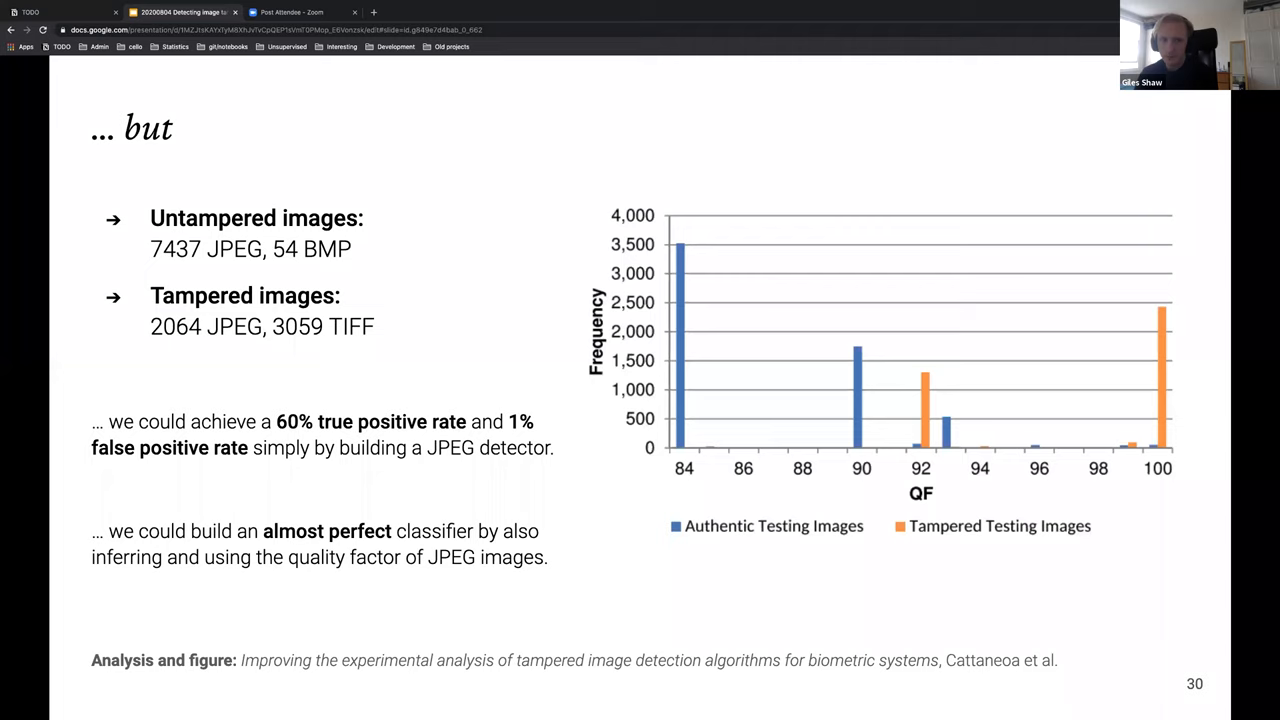
Step: Move past the JPEG format bias and quality factor chart to slide 32 on CASIA's age
{"action": "key", "text": "right"}
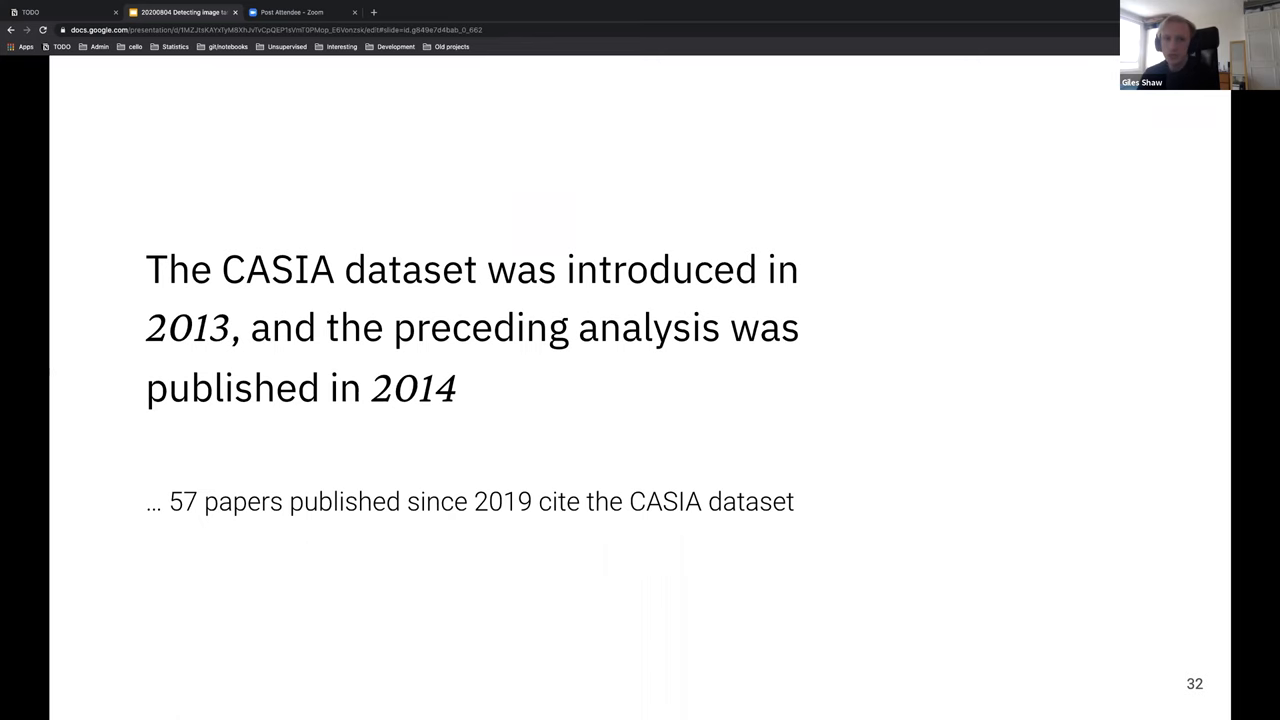
Step: Advance from the CASIA 2013 dataset slide to slide 33, the Moral slide
{"action": "key", "text": "right"}
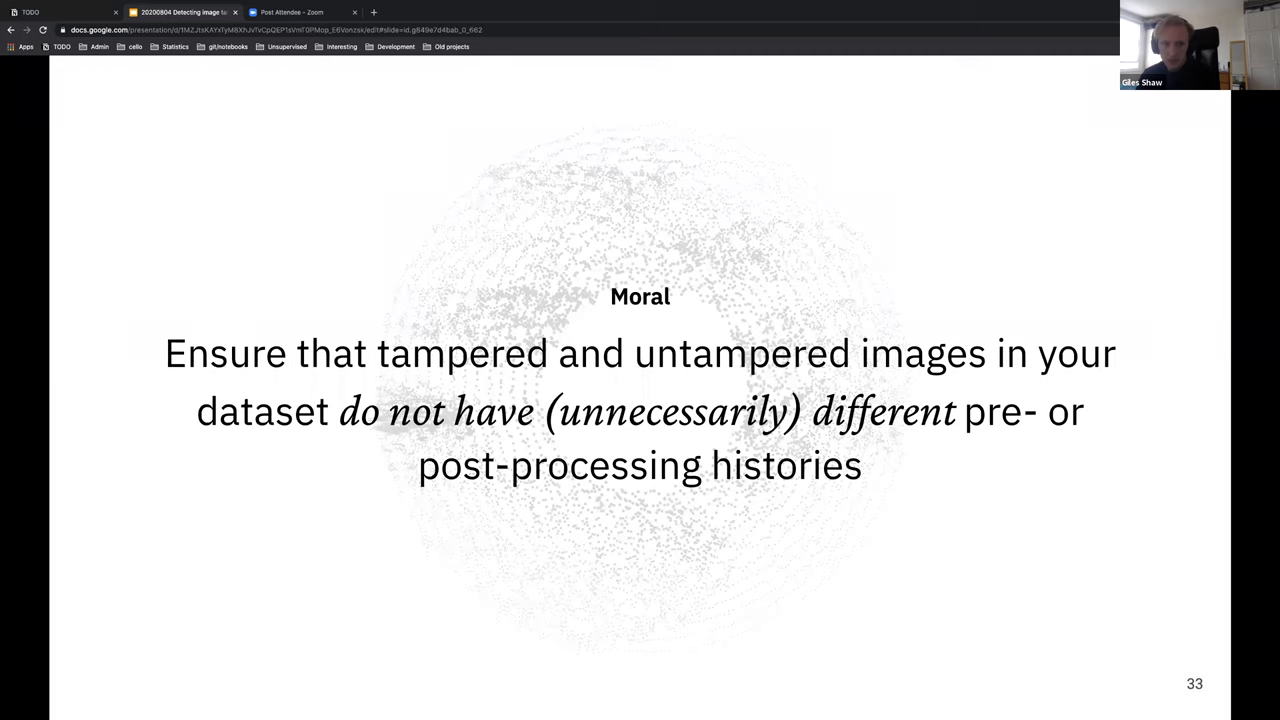
Step: Advance from the Moral slide on matching processing histories to slide 34
{"action": "key", "text": "Right"}
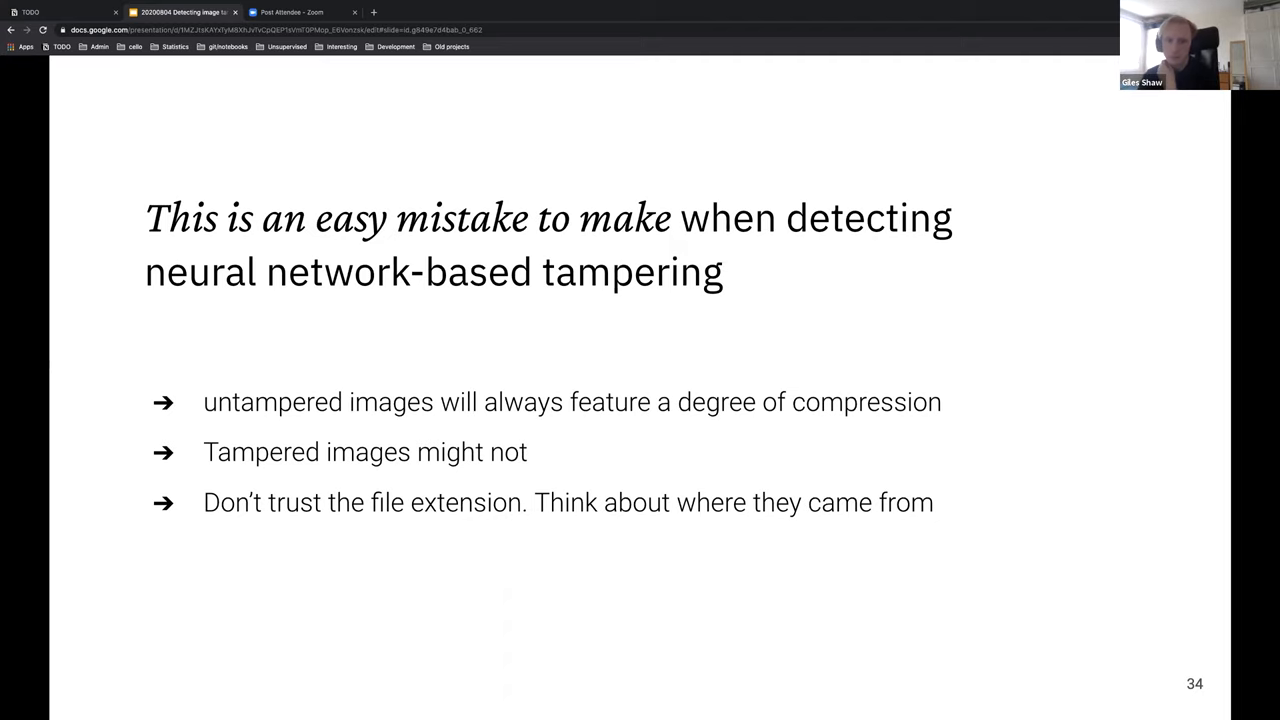
Step: Advance from the neural network tampering mistake slide to slide 35 on better datasets
{"action": "key", "text": "Right"}
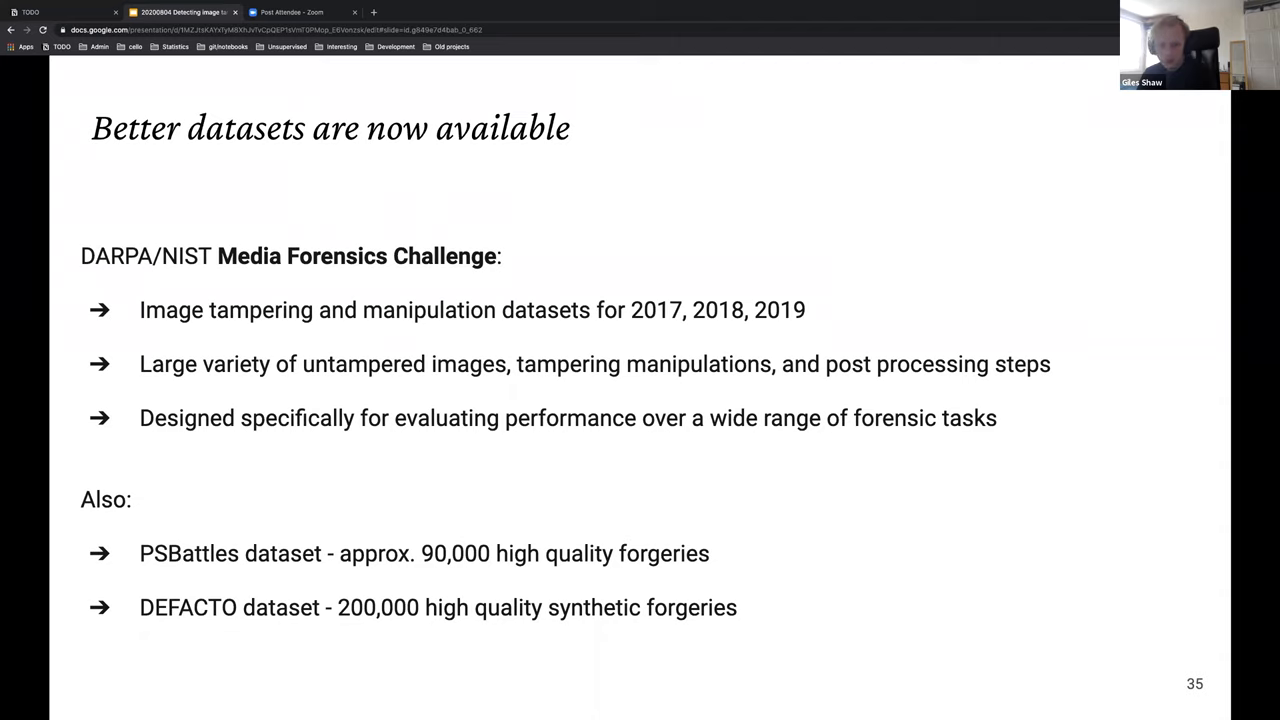
Step: Advance to slide 36, the section title '03 Modern approaches'
{"action": "key", "text": "Right"}
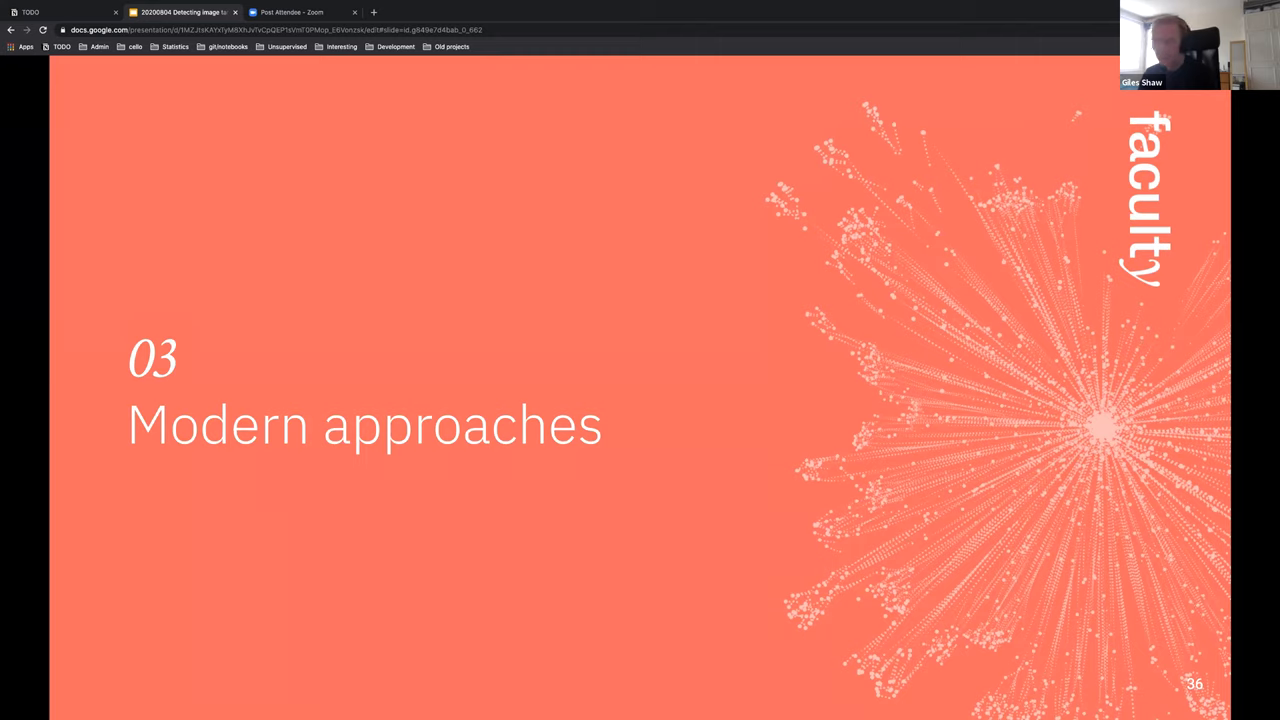
Step: Bring up slide 38 on overfitting risk ruling out naive supervised approaches
{"action": "key", "text": "right"}
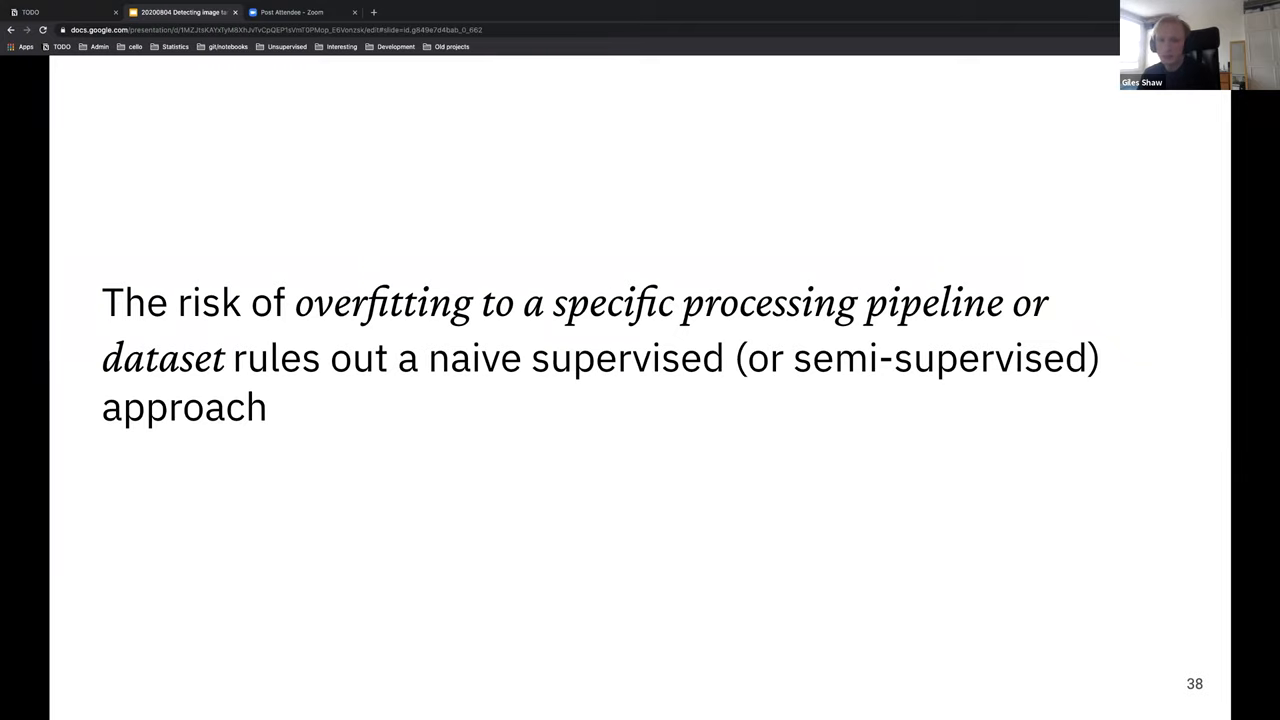
Step: Show slide 39 defining a tampered image by differing regional processing histories
{"action": "key", "text": "right"}
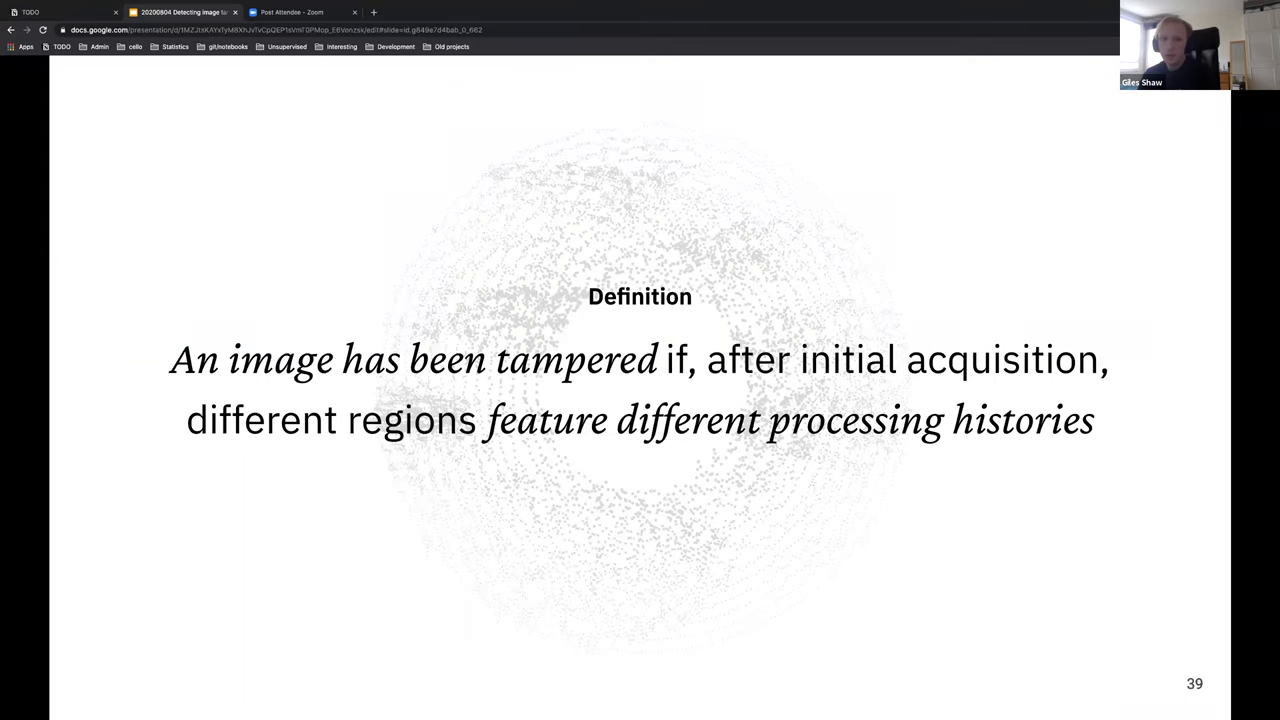
Step: Advance through the Approach slide to slide 42, the overlapping patches example
{"action": "key", "text": "right"}
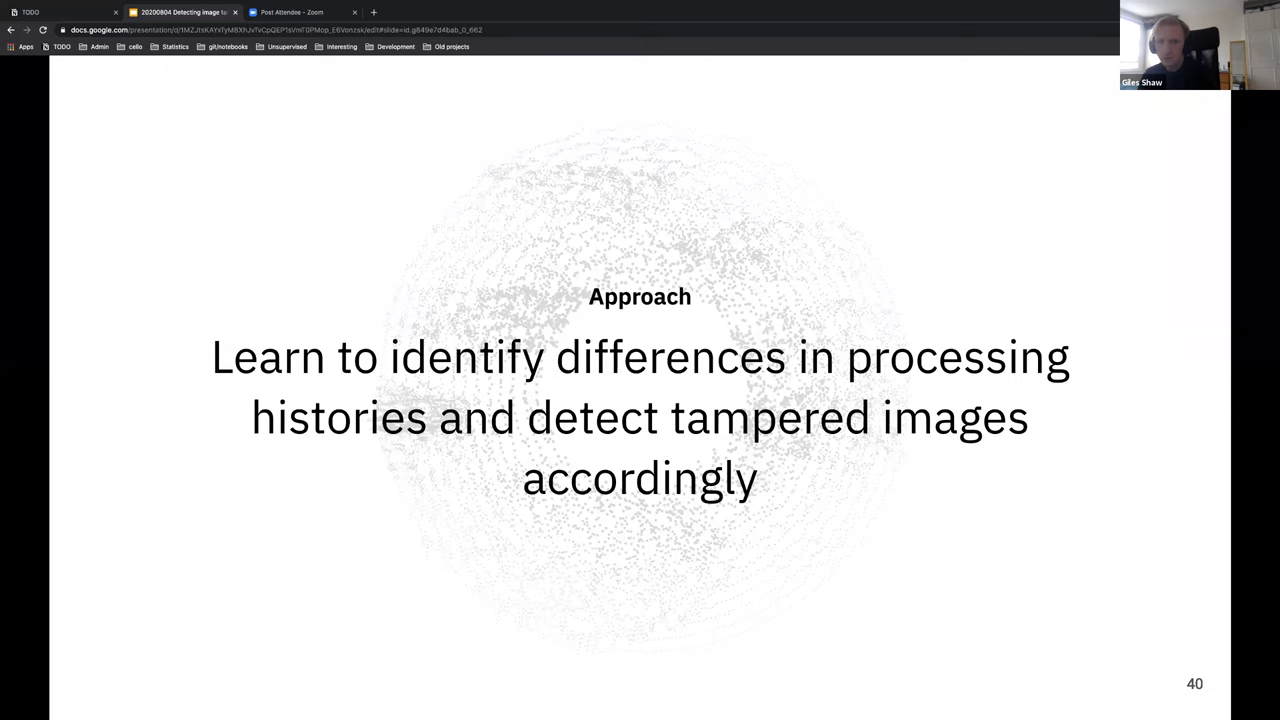
{"action": "key", "text": "Right"}
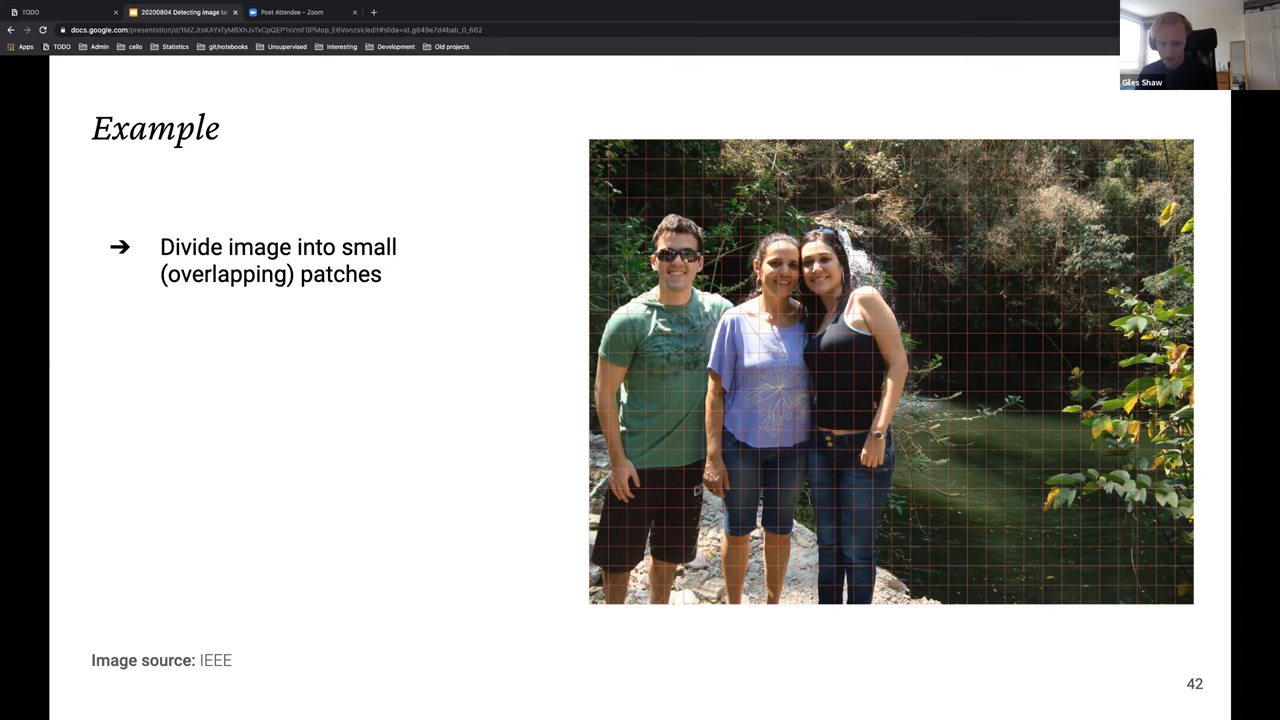
Step: Advance to slide 43 adding the extract-noise-features-from-patches bullet beside the noise map
{"action": "key", "text": "Right"}
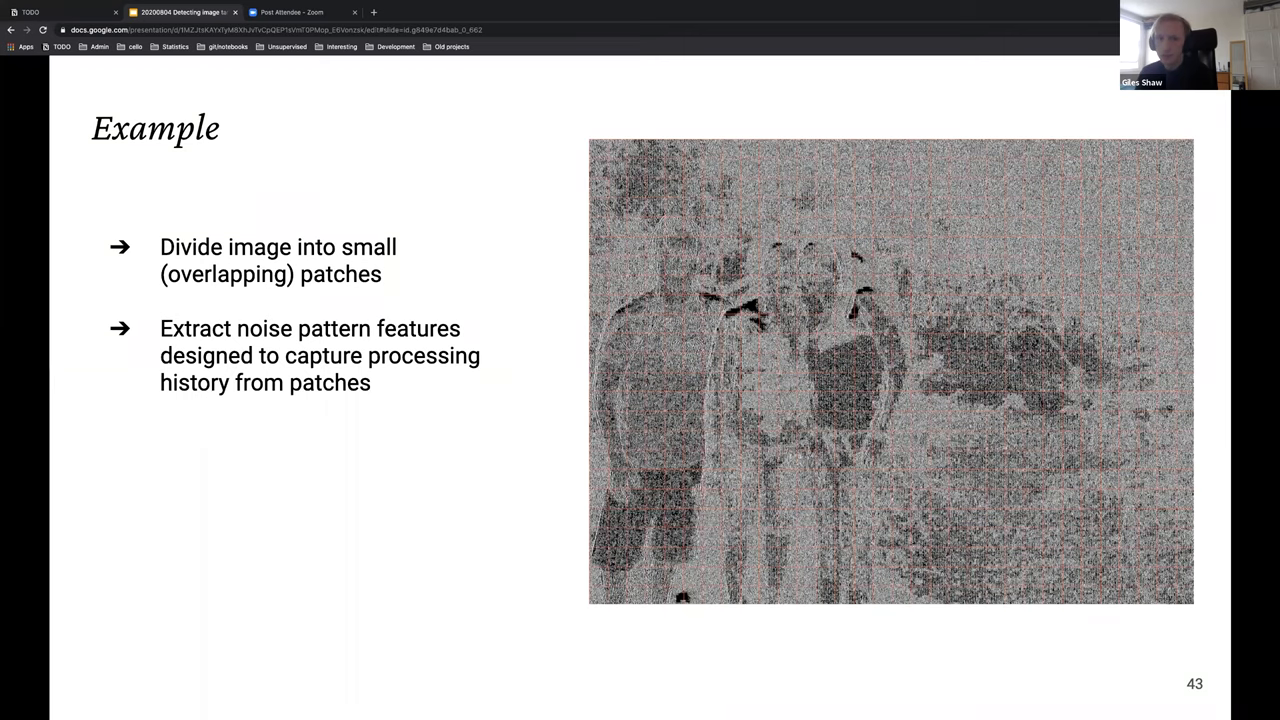
Step: Reveal slide 44's heatmap with the patch-scoring and heatmap-examination steps and citation
{"action": "key", "text": "right"}
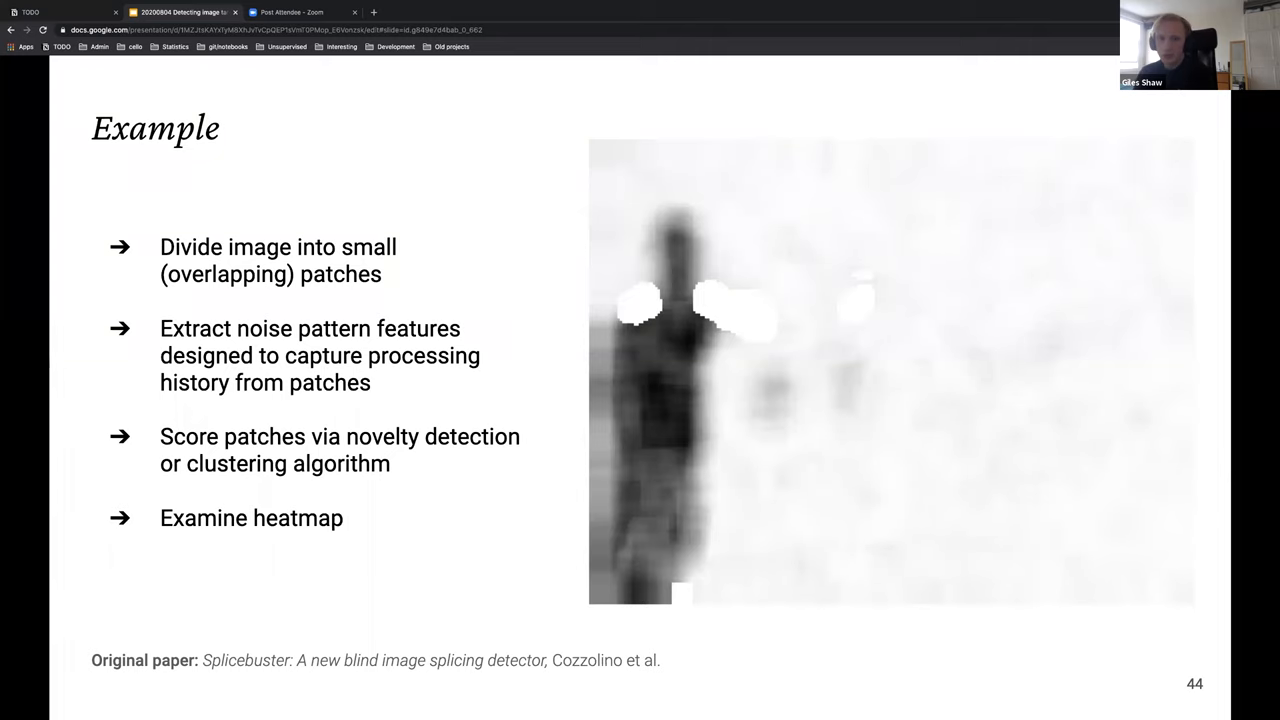
Step: Show slide 45's pipeline diagram: extract noise pattern, compute patch-level features, predict
{"action": "key", "text": "right"}
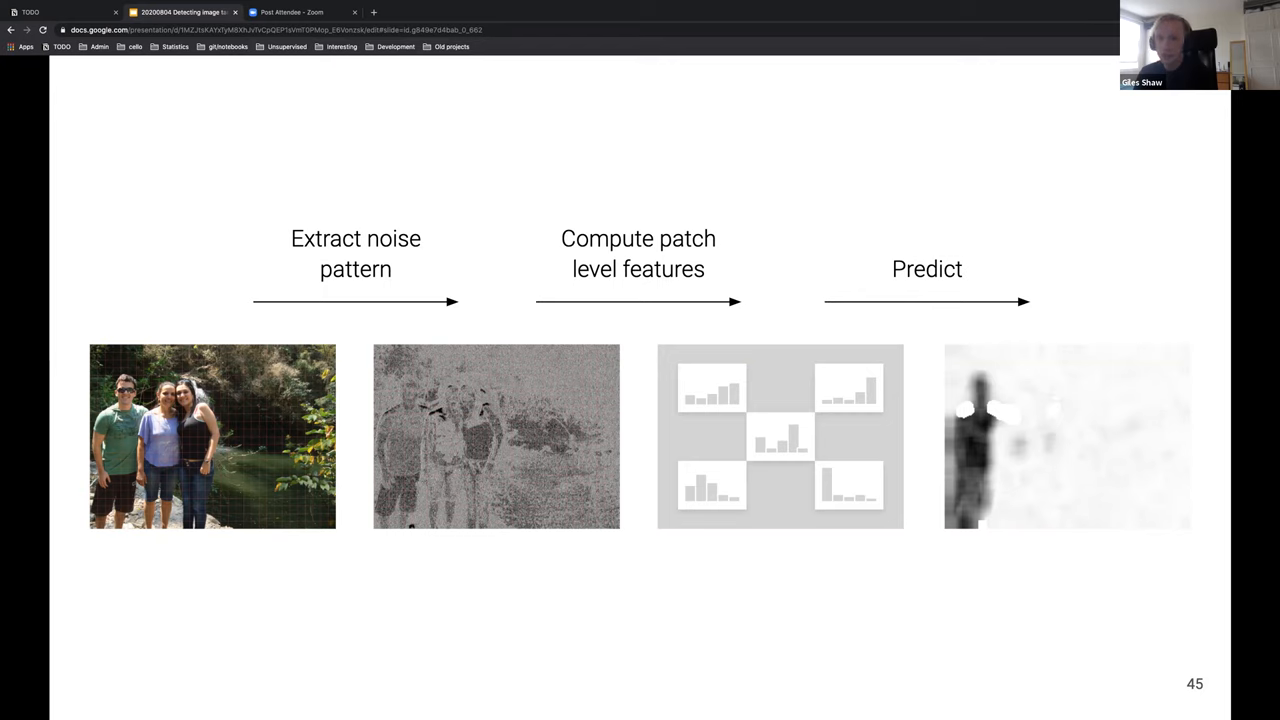
Step: Pose the noise-extraction question on slide 46, then highlight the extraction stage on slide 47
{"action": "key", "text": "Right"}
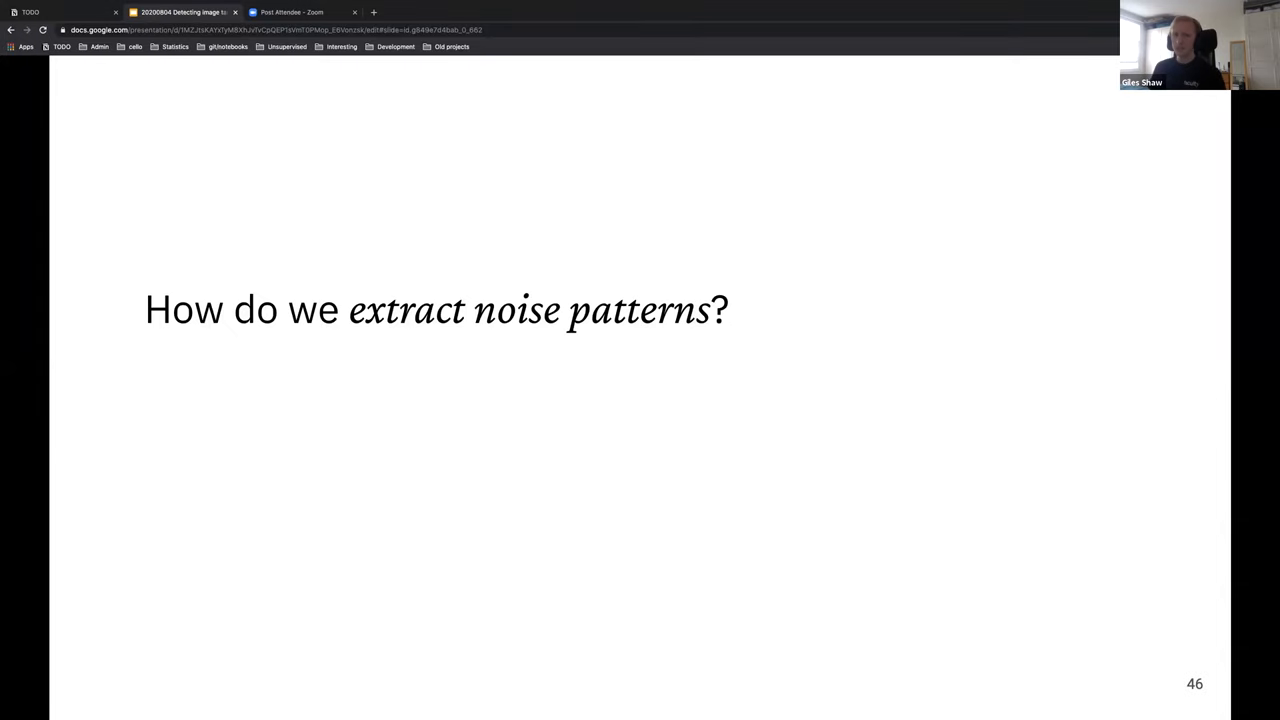
{"action": "key", "text": "Right"}
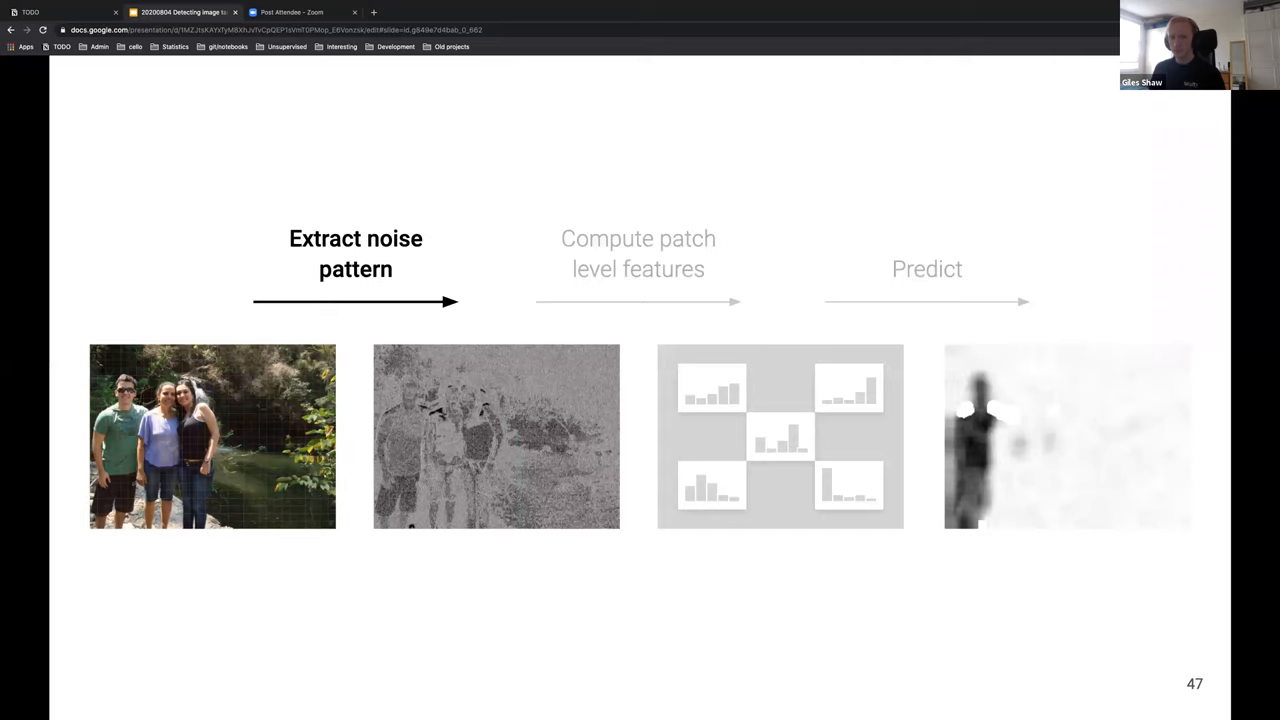
Step: Step through the 2015 noise residual and 2018 siamese network slides to the 'Extract noiseprint' pipeline
{"action": "key", "text": "Right"}
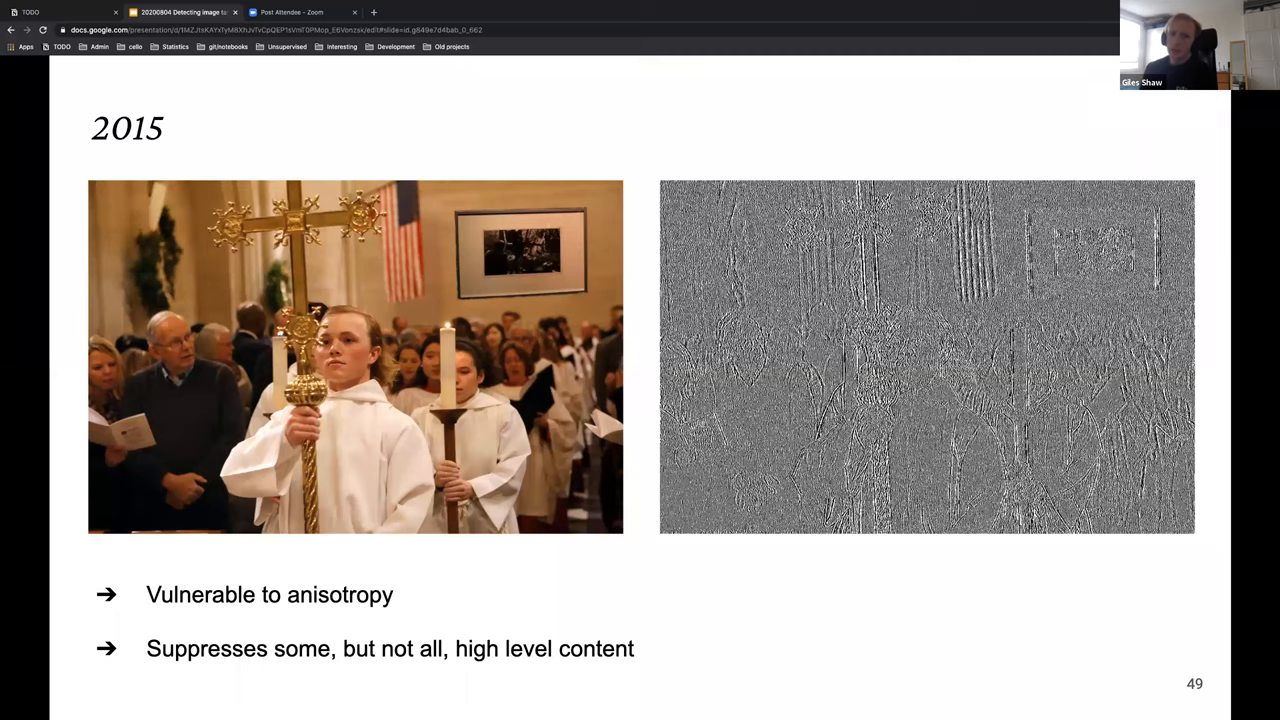
{"action": "key", "text": "Right"}
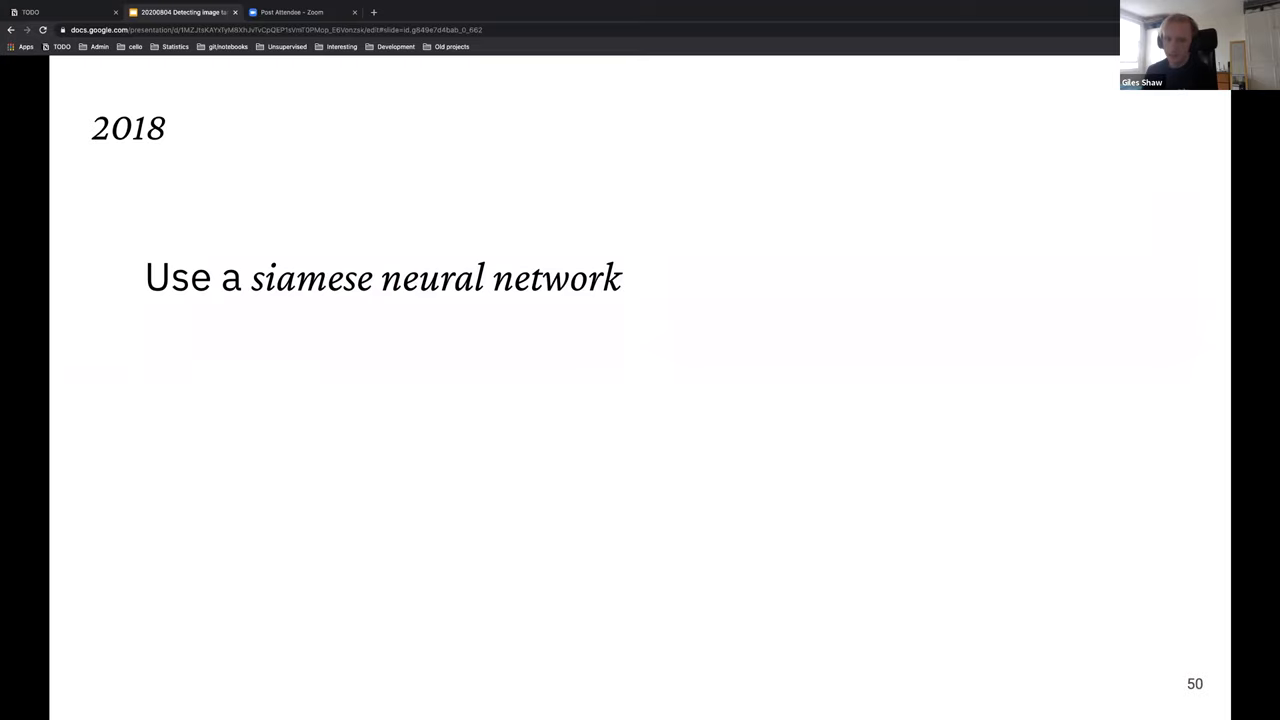
{"action": "key", "text": "Right"}
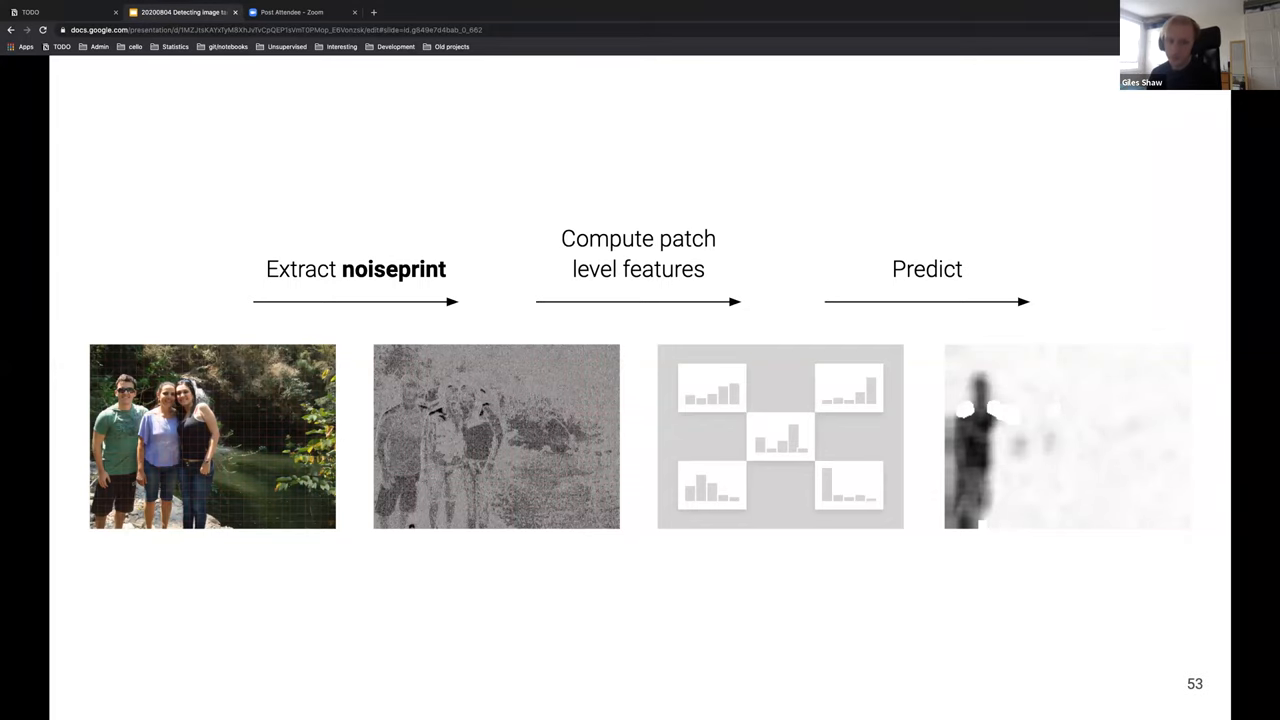
Step: Show the Noiseprint heatmap over the glider photo, then the blind one-class method slide 55
{"action": "key", "text": "Right"}
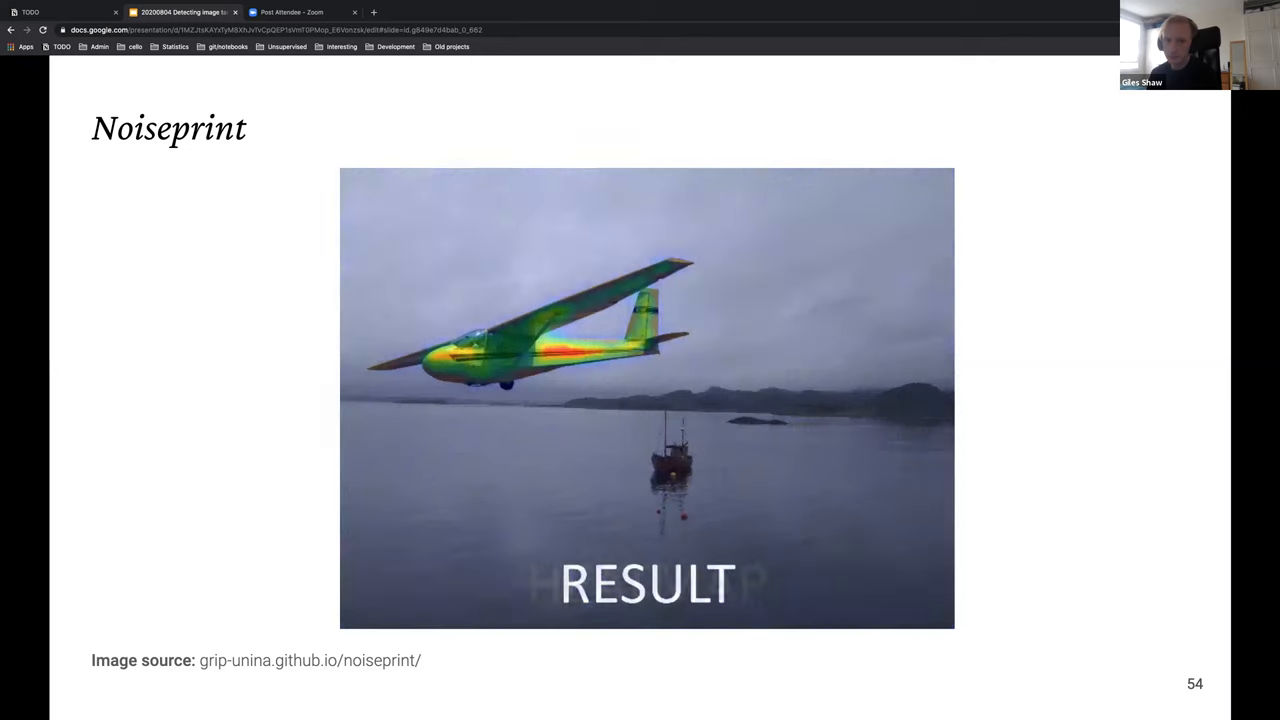
{"action": "key", "text": "Right"}
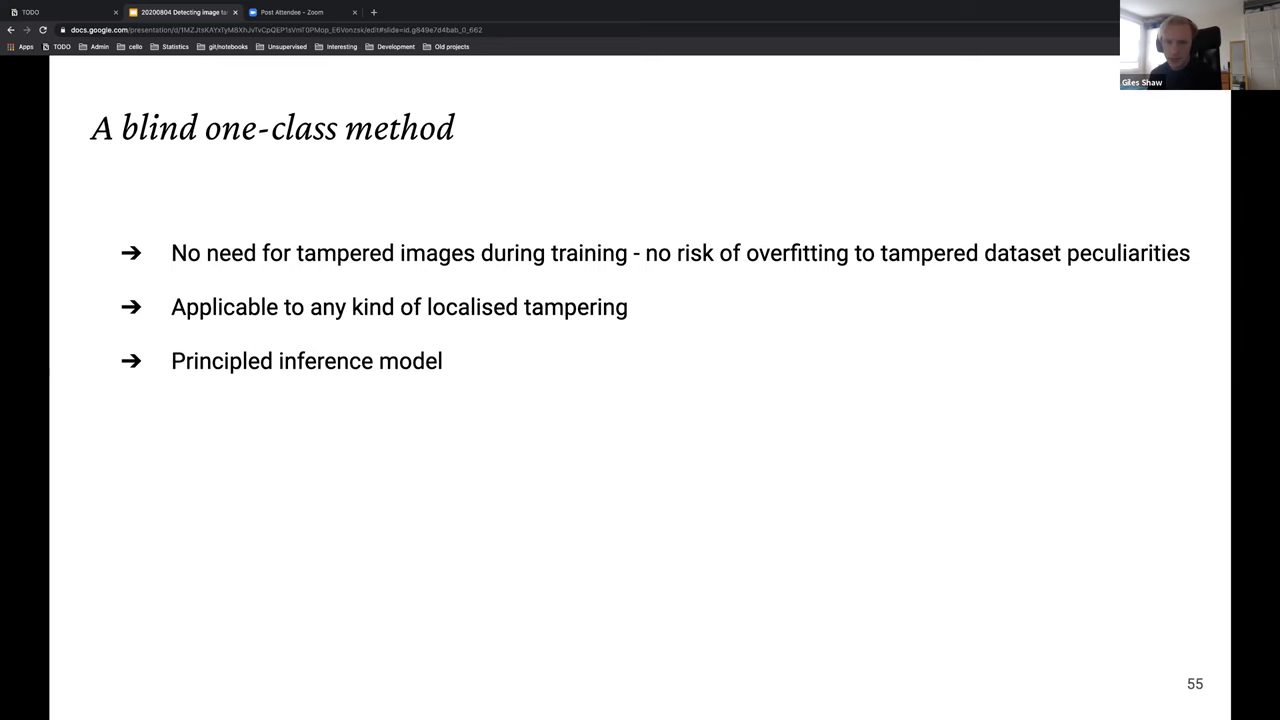
Step: Move to slide 56 emphasising the patch-level-features and predict stages, extraction dimmed
{"action": "key", "text": "Right"}
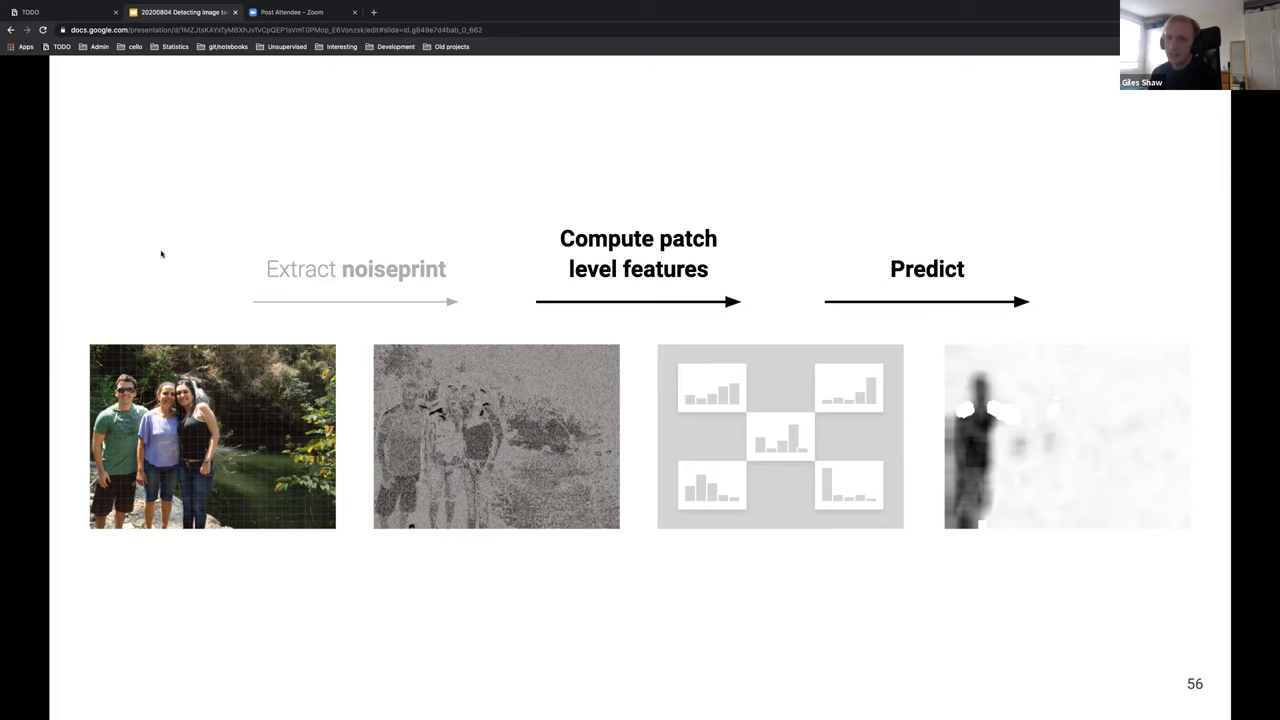
{"action": "mouse_move", "coordinate": [586, 276]}
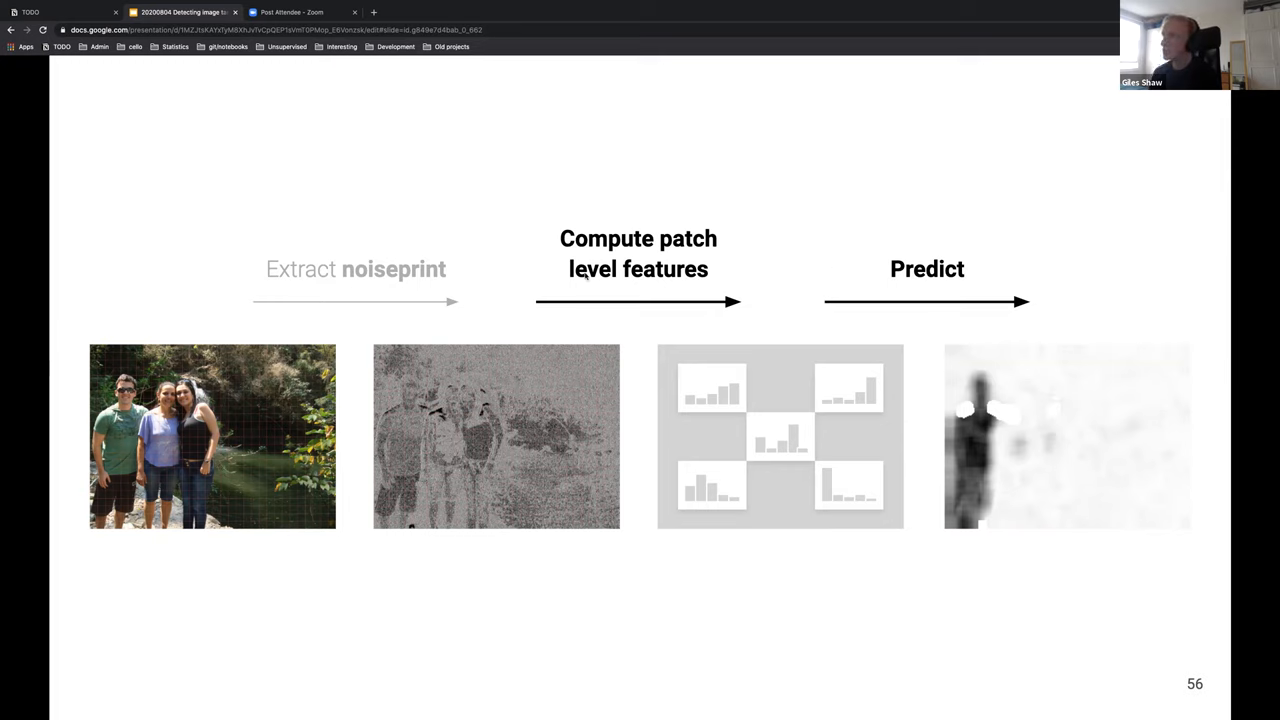
{"action": "mouse_move", "coordinate": [668, 230]}
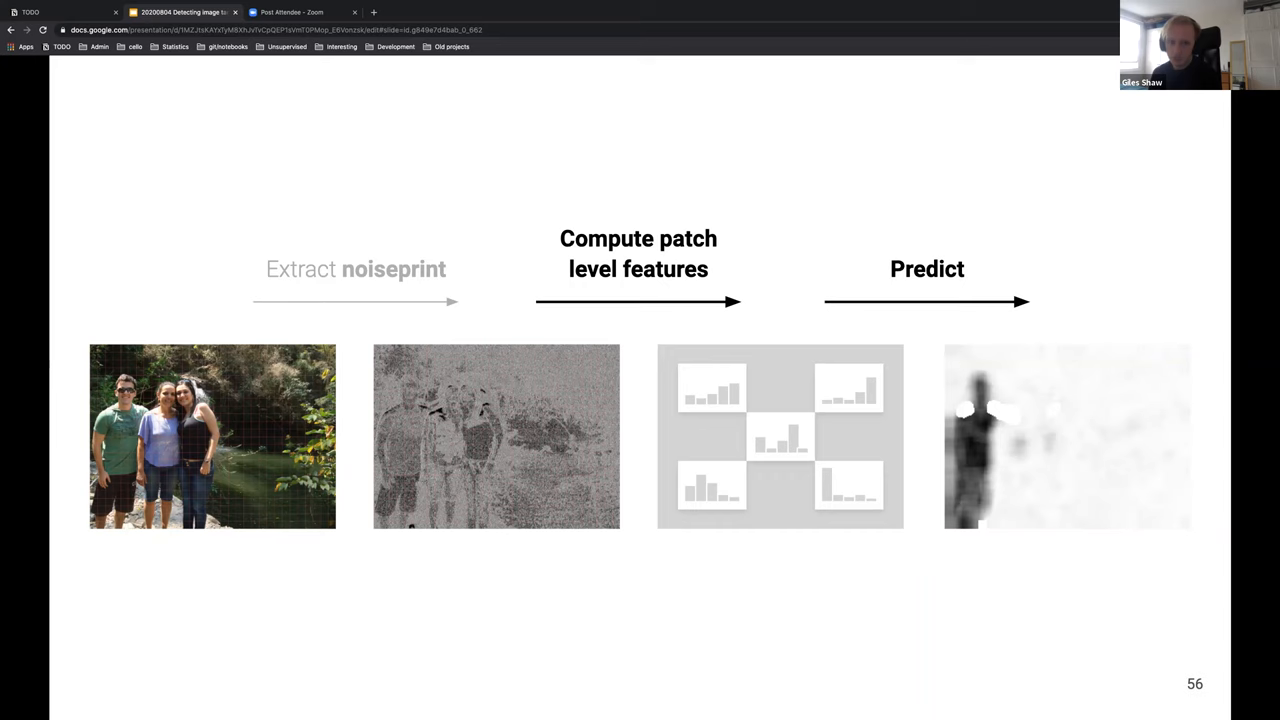
Step: Advance to slide 57 proposing an end-to-end CNN forgery detection framework
{"action": "key", "text": "Right"}
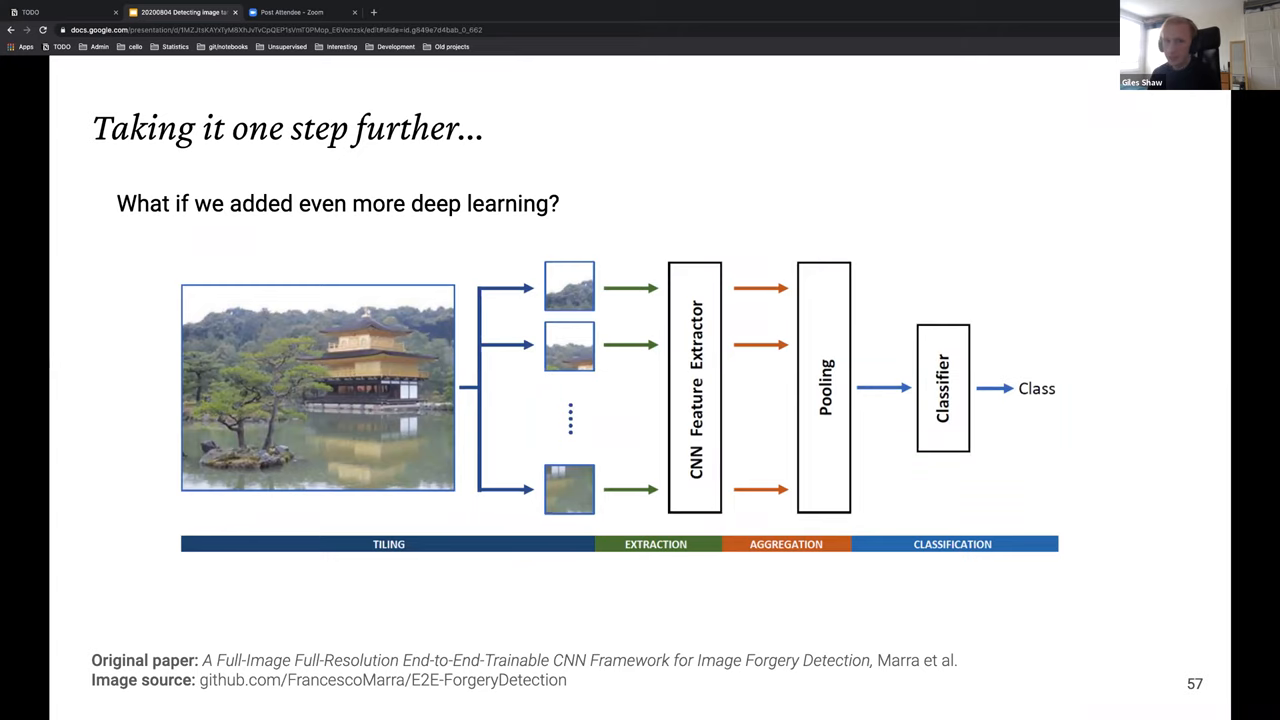
Step: Move on to the results slide: 0.82 AUC on six unseen datasets versus 0.69 competitor
{"action": "key", "text": "Right"}
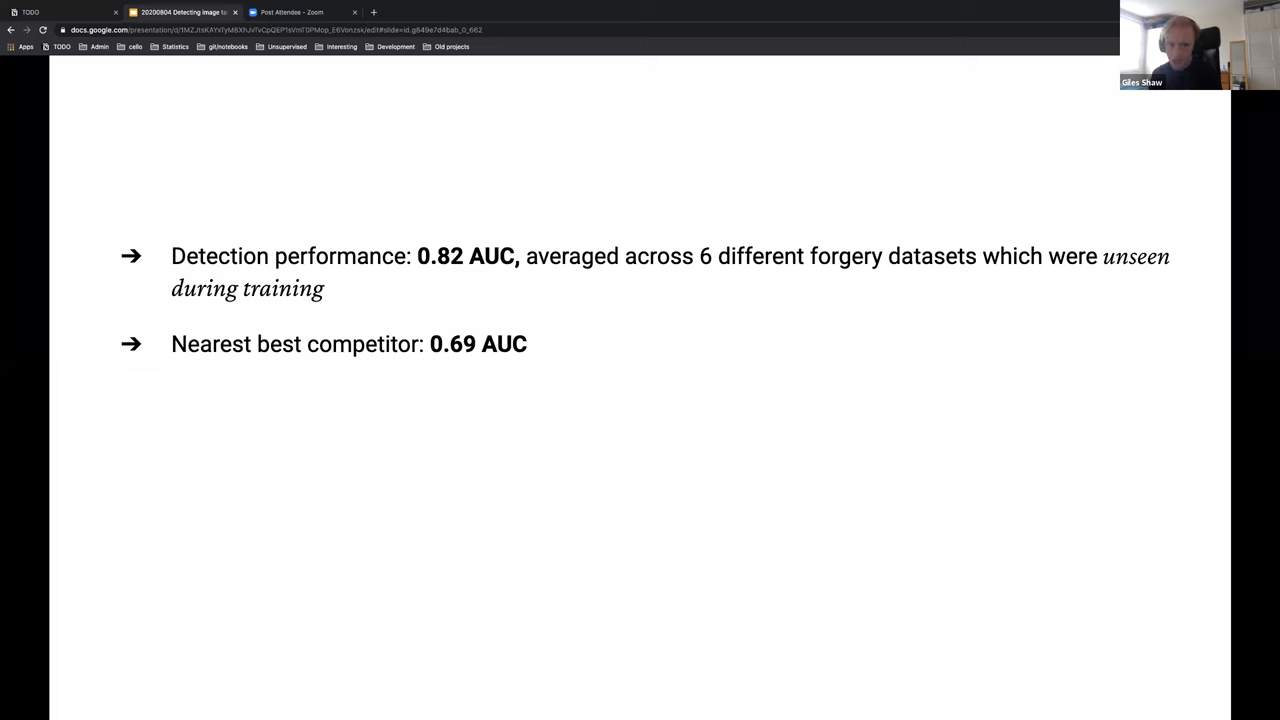
Step: Advance to the Summary and impact slide on dataset care and recent detection progress
{"action": "key", "text": "Right"}
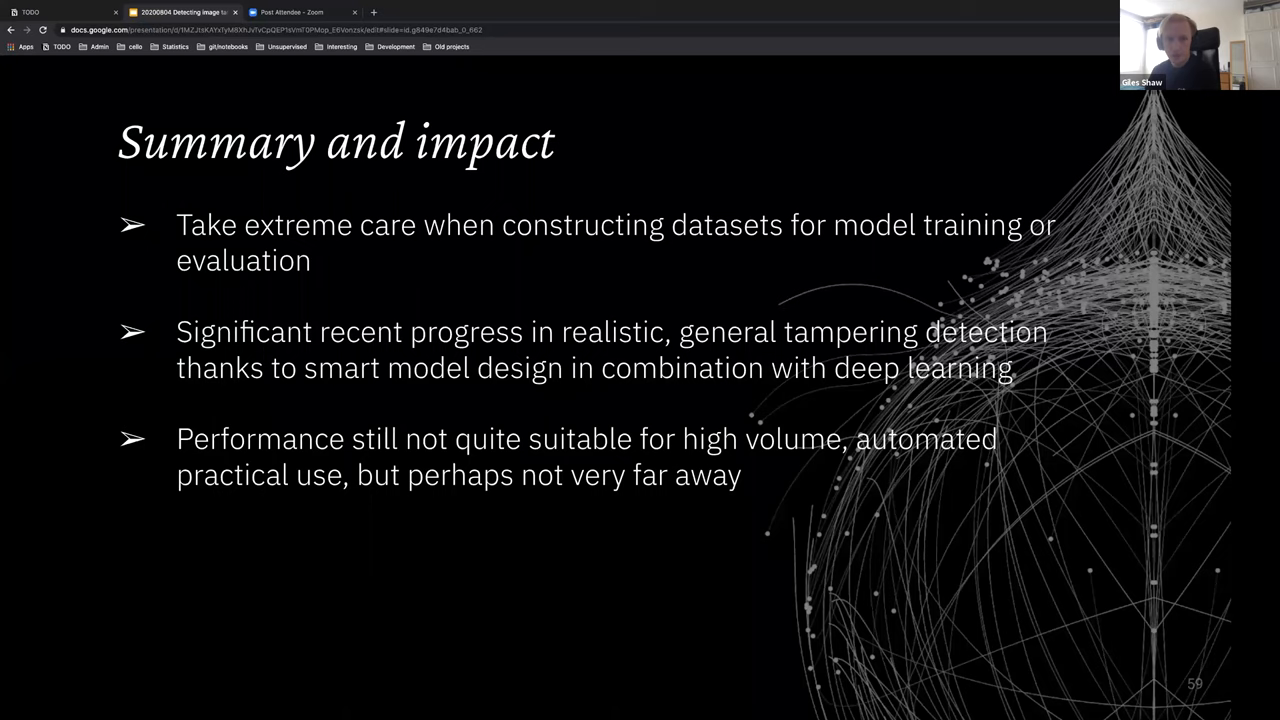
Step: Move from the Summary slide 59 to the closing 05 Q&A title slide 60
{"action": "key", "text": "Right"}
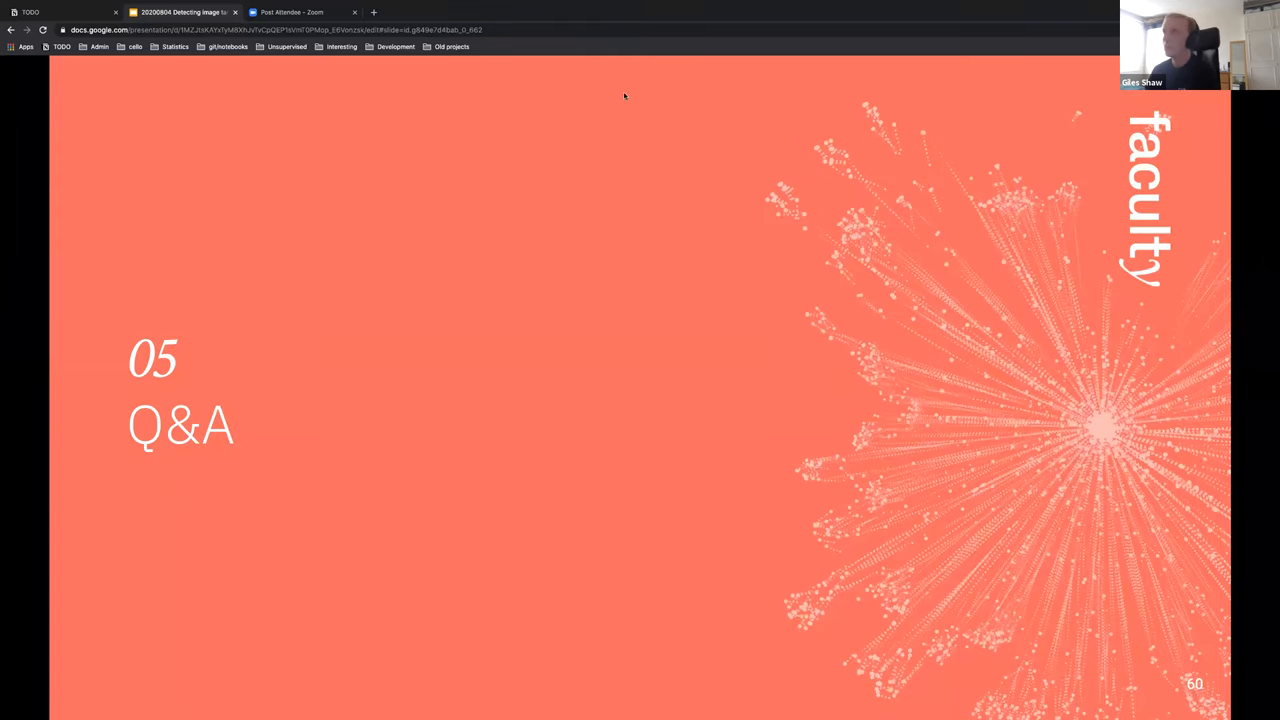